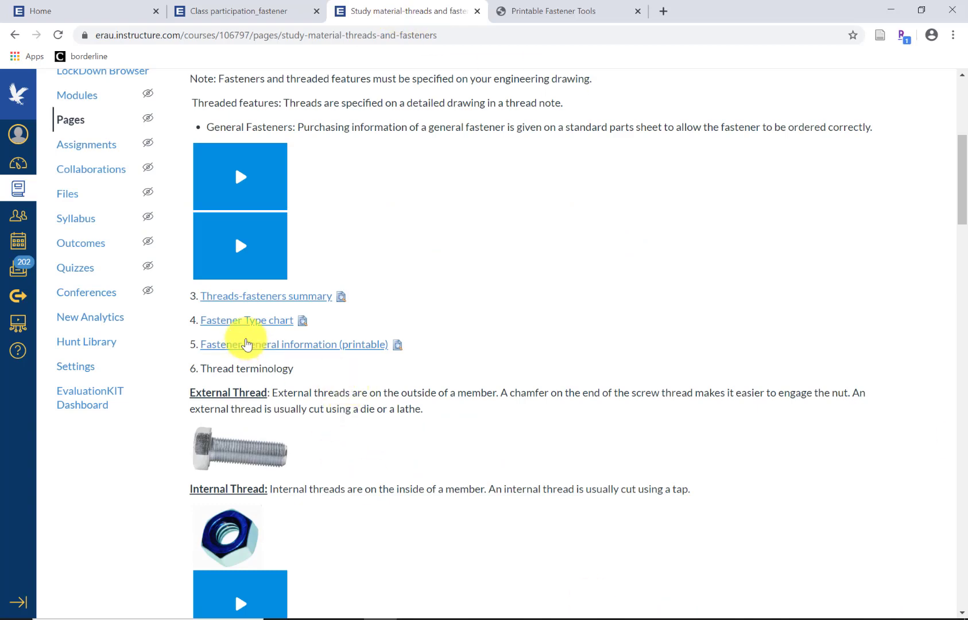
{"action": "mouse_move", "coordinate": [337, 270]}
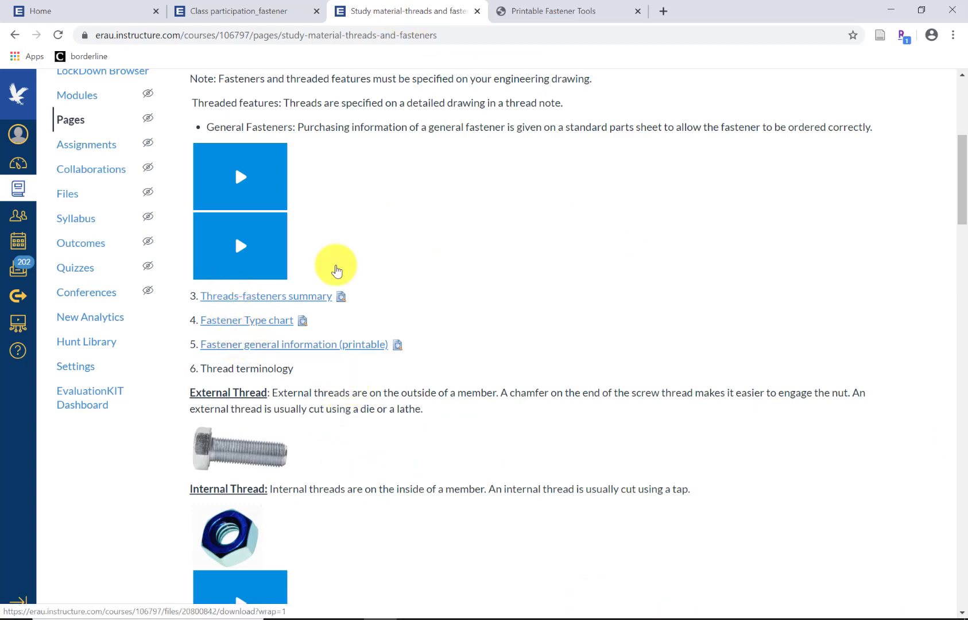
Step: Review the printable fastener general information PDF by scrolling through it
{"action": "left_click", "coordinate": [552, 11]}
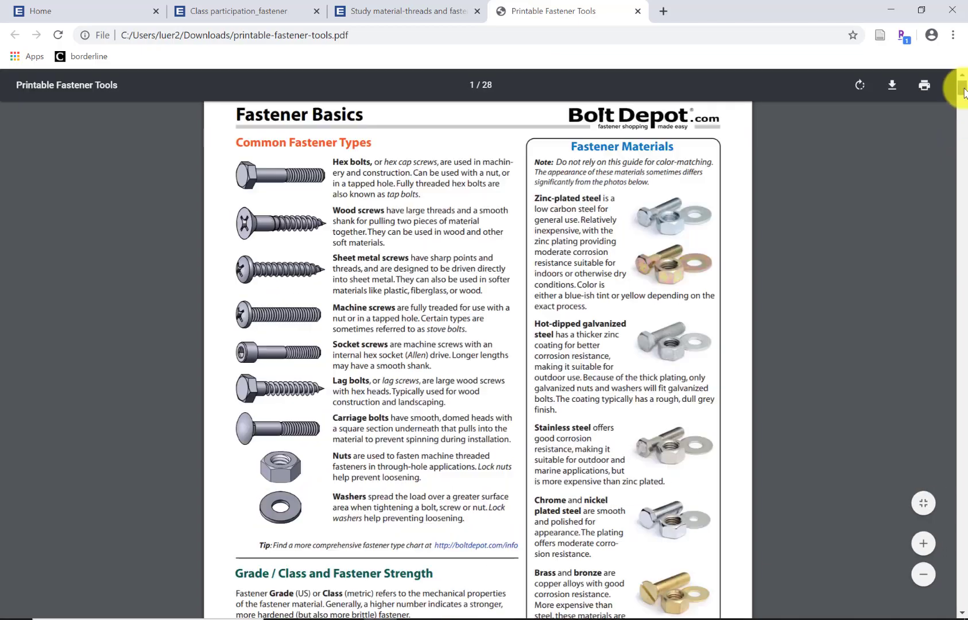
{"action": "scroll", "scroll_direction": "down", "scroll_amount": 3}
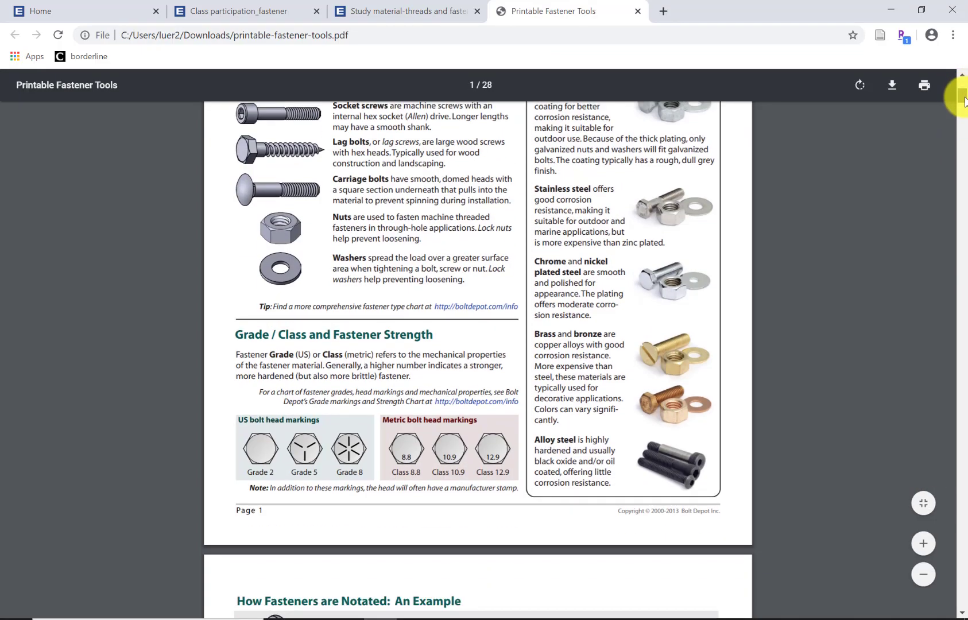
{"action": "scroll", "scroll_direction": "down", "scroll_amount": 3}
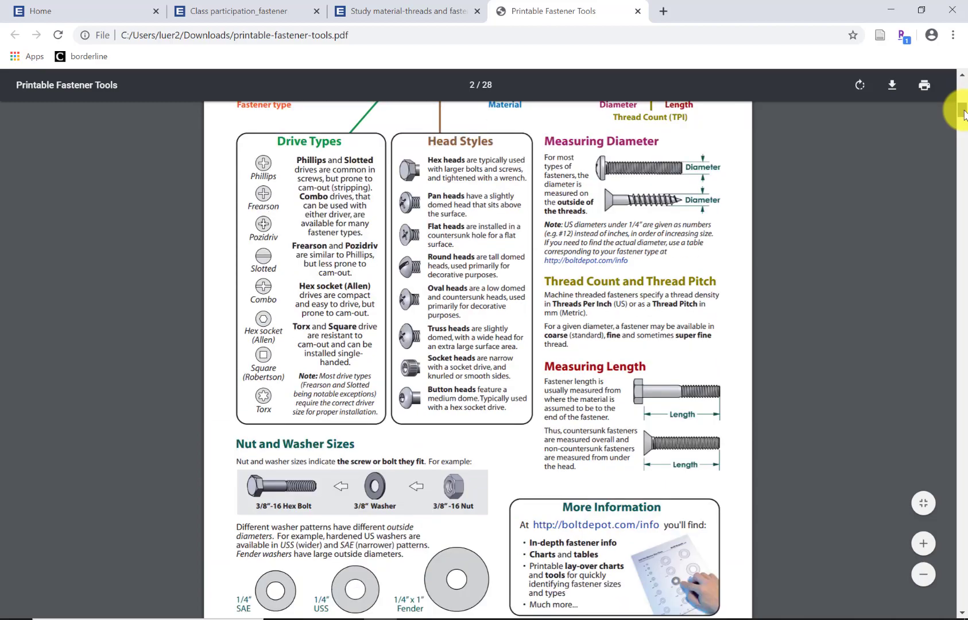
{"action": "scroll", "scroll_direction": "down", "scroll_amount": 3}
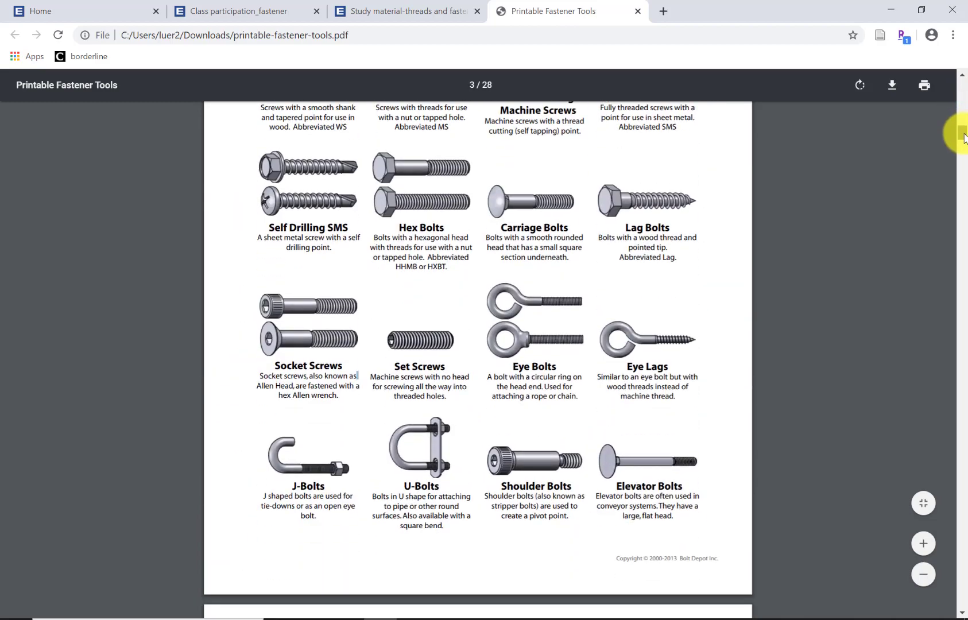
{"action": "scroll", "scroll_direction": "down", "scroll_amount": 3}
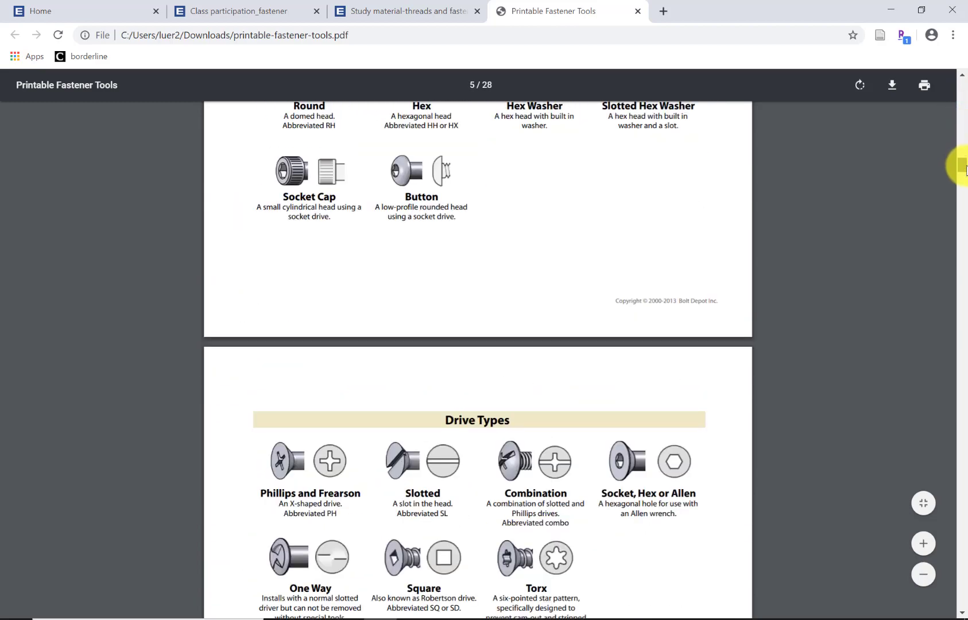
{"action": "scroll", "scroll_direction": "down", "scroll_amount": 3}
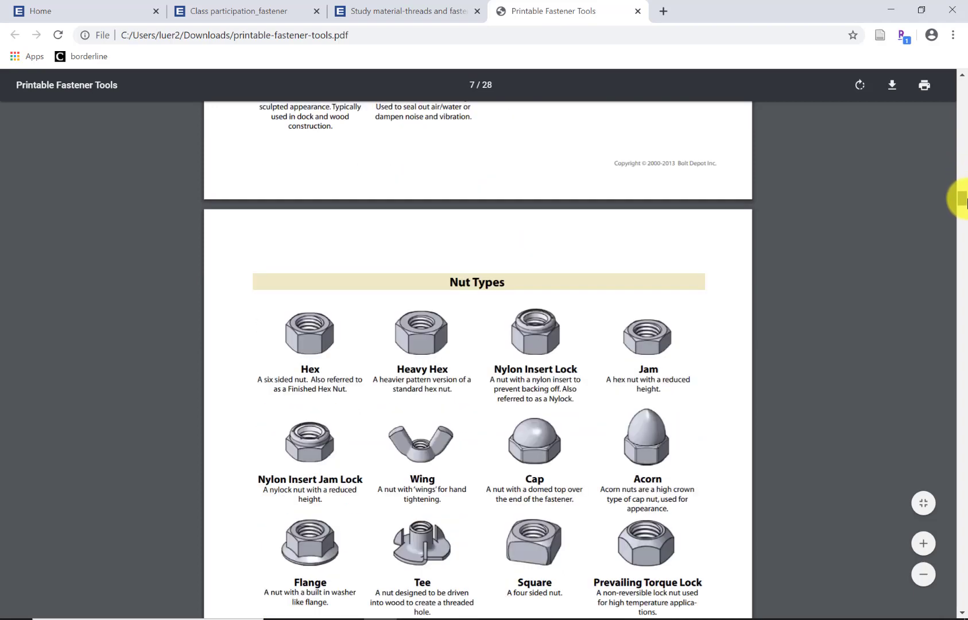
Step: Download class participation work-1.zip from the assignment and show it in Downloads
{"action": "left_click", "coordinate": [243, 11]}
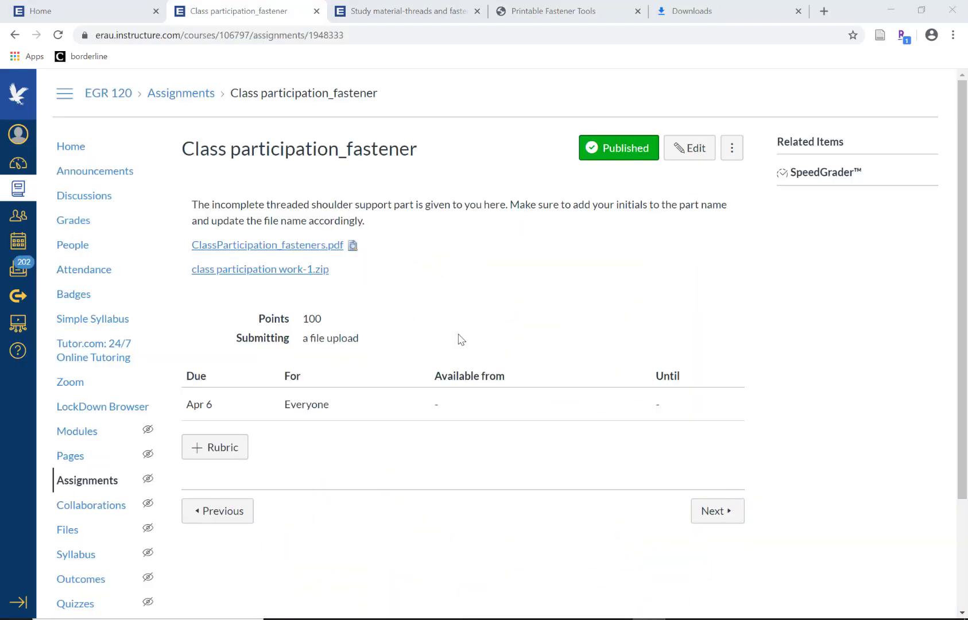
{"action": "left_click", "coordinate": [260, 270]}
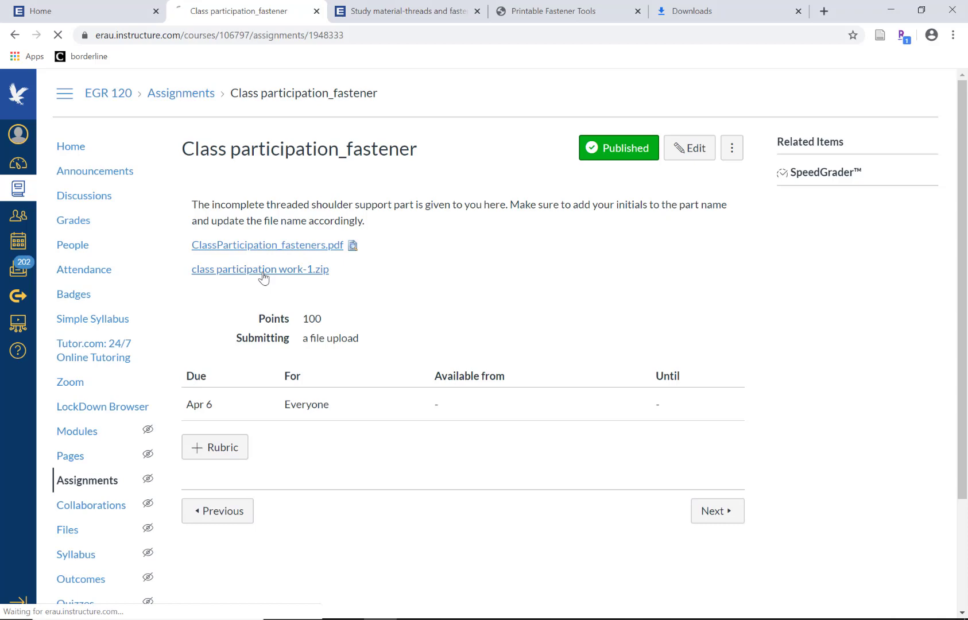
{"action": "left_click", "coordinate": [260, 269]}
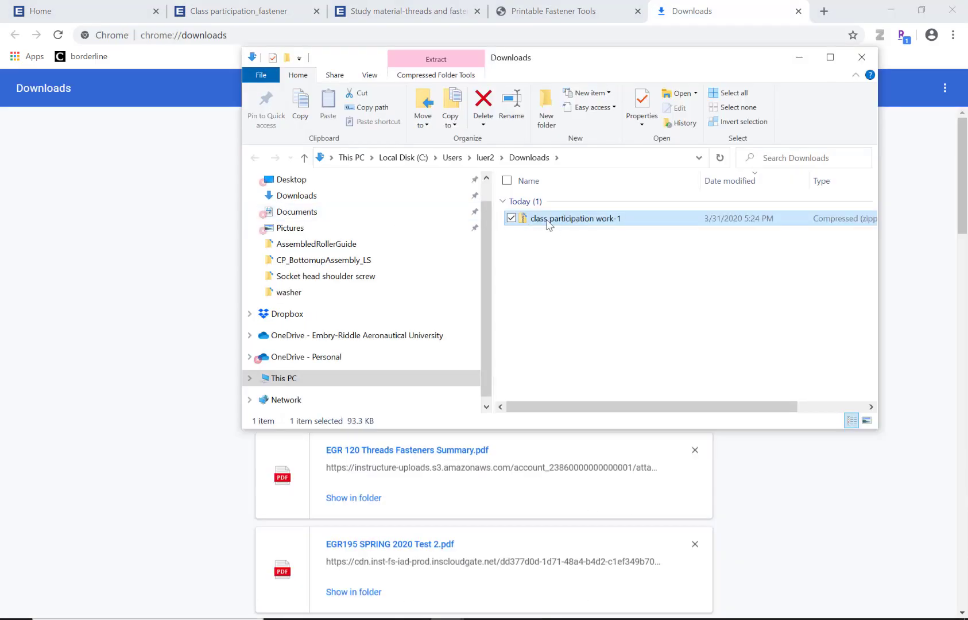
Step: Extract the class participation zip into the suggested folder
{"action": "left_click", "coordinate": [832, 56]}
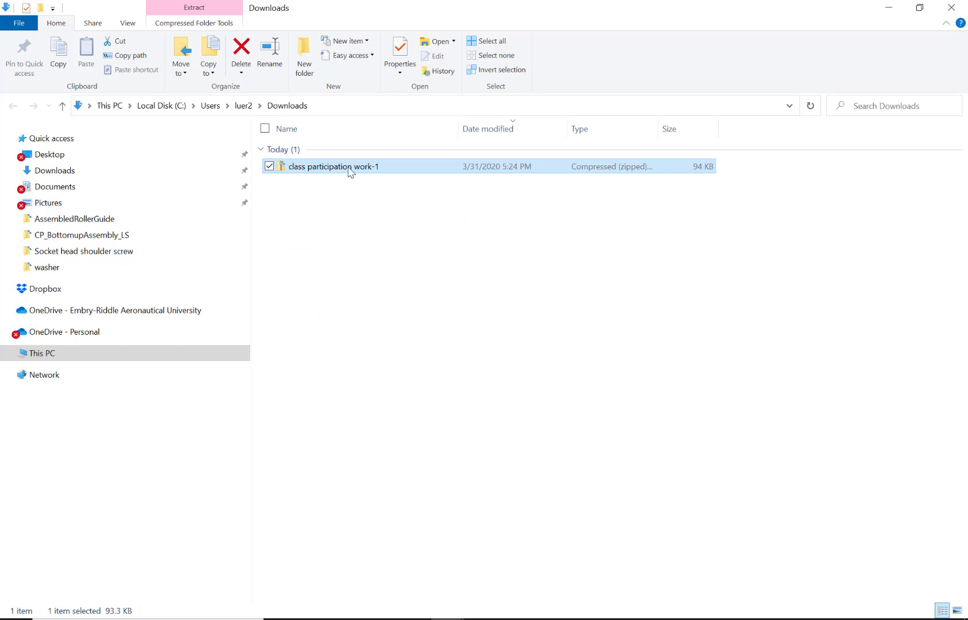
{"action": "left_click", "coordinate": [193, 7]}
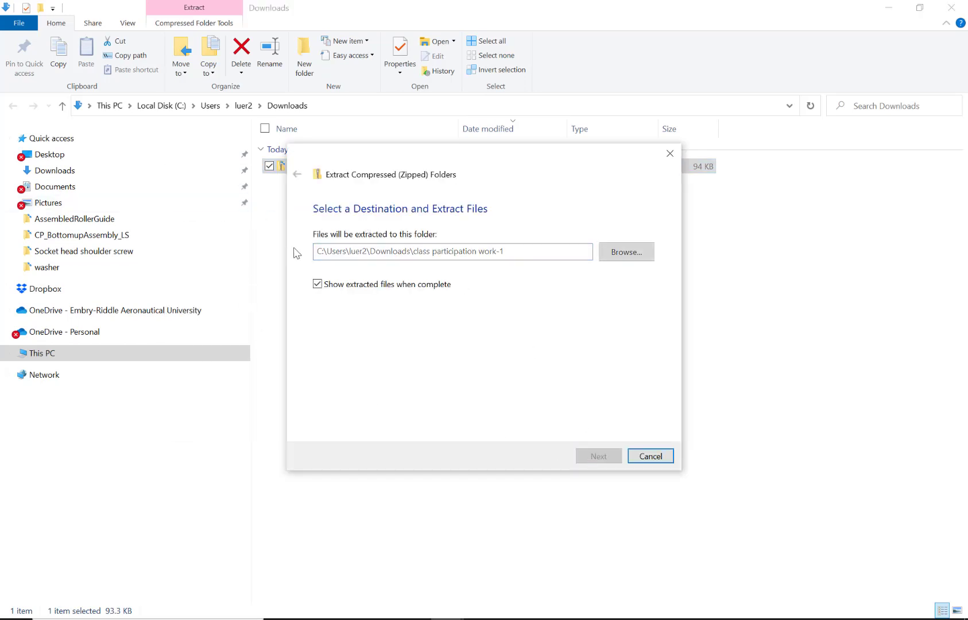
{"action": "left_click", "coordinate": [598, 456]}
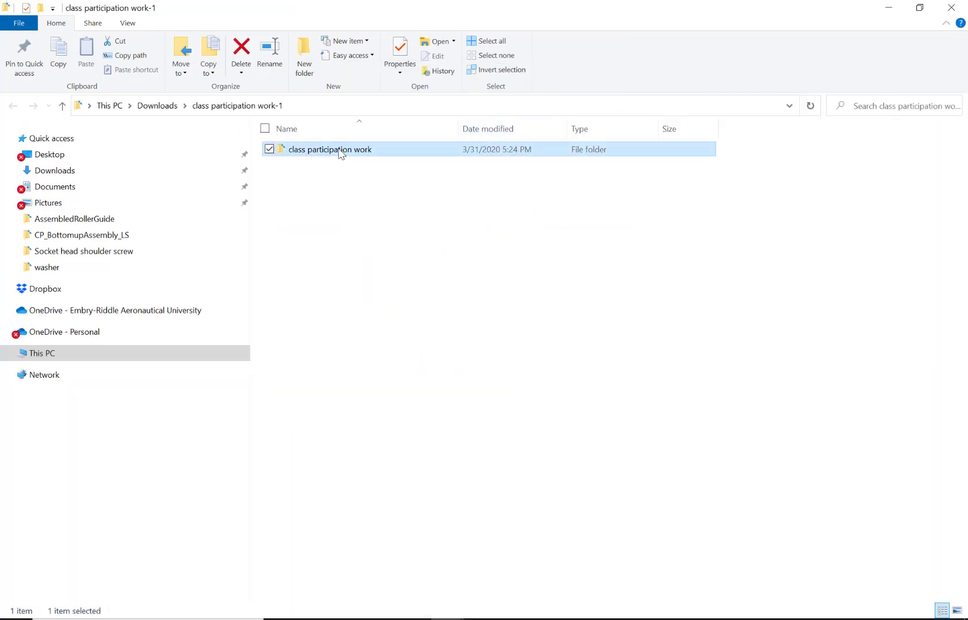
Step: Rename the part and drawing files with _LS suffix and open the part in CATIA
{"action": "right_click", "coordinate": [331, 164]}
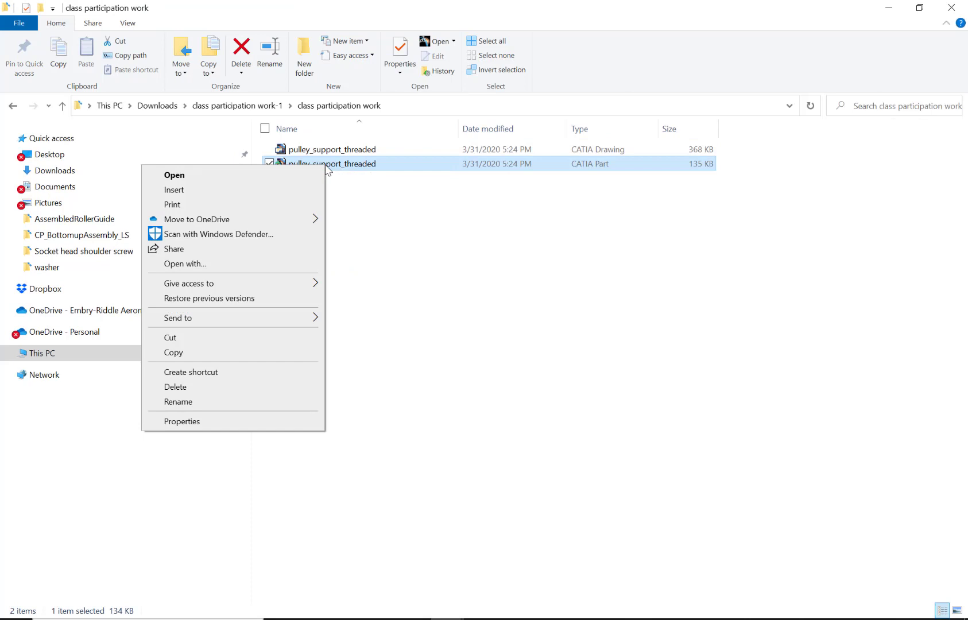
{"action": "left_click", "coordinate": [178, 402]}
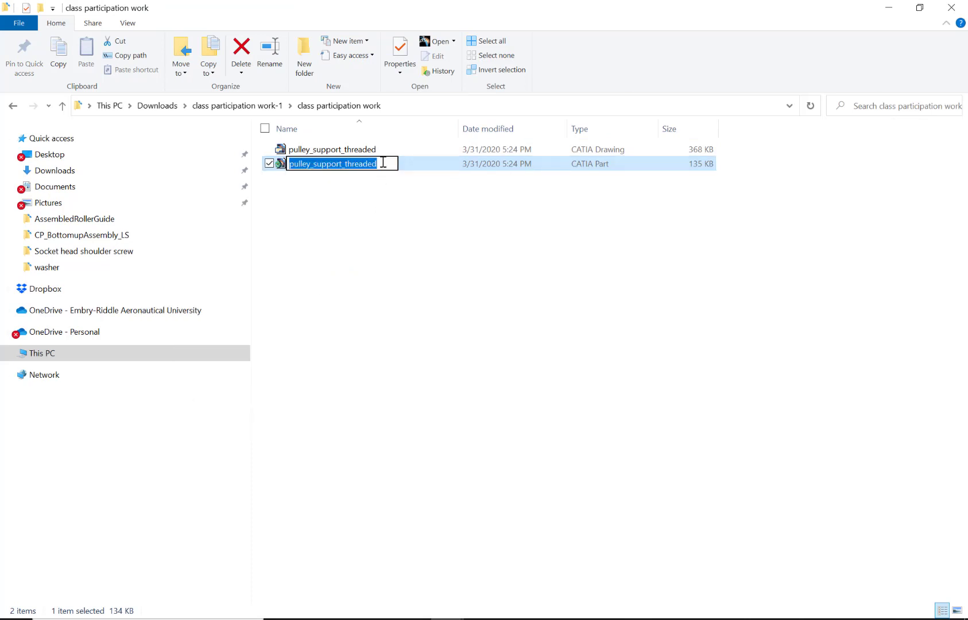
{"action": "type", "text": "_LS"}
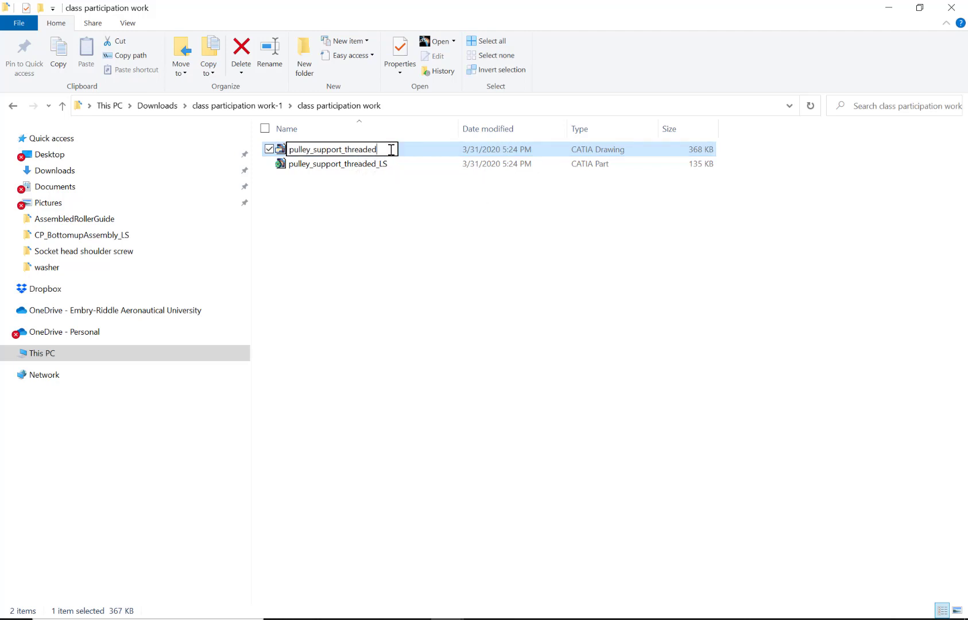
{"action": "type", "text": "_LS"}
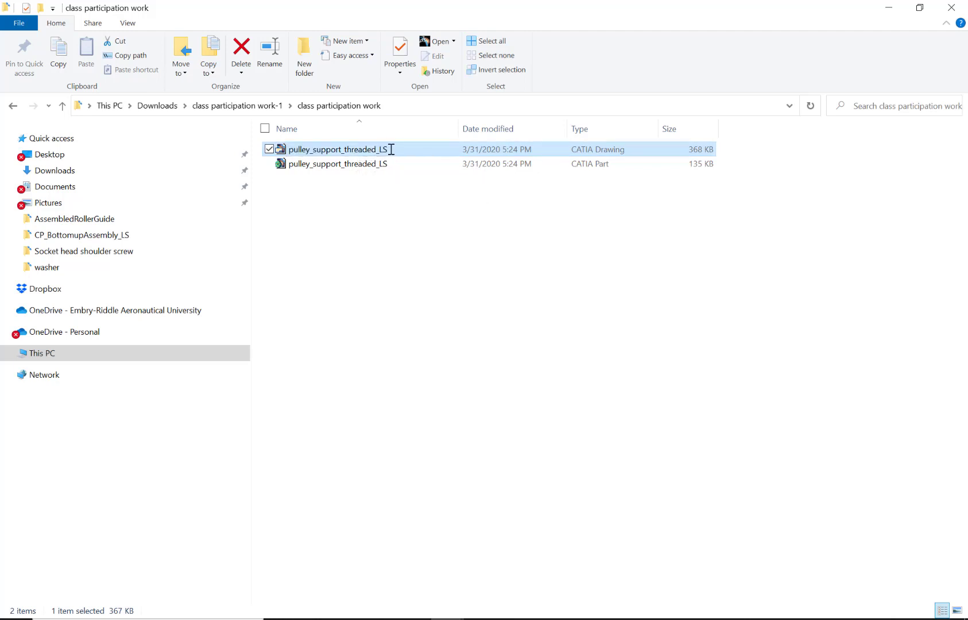
{"action": "double_click", "coordinate": [338, 149]}
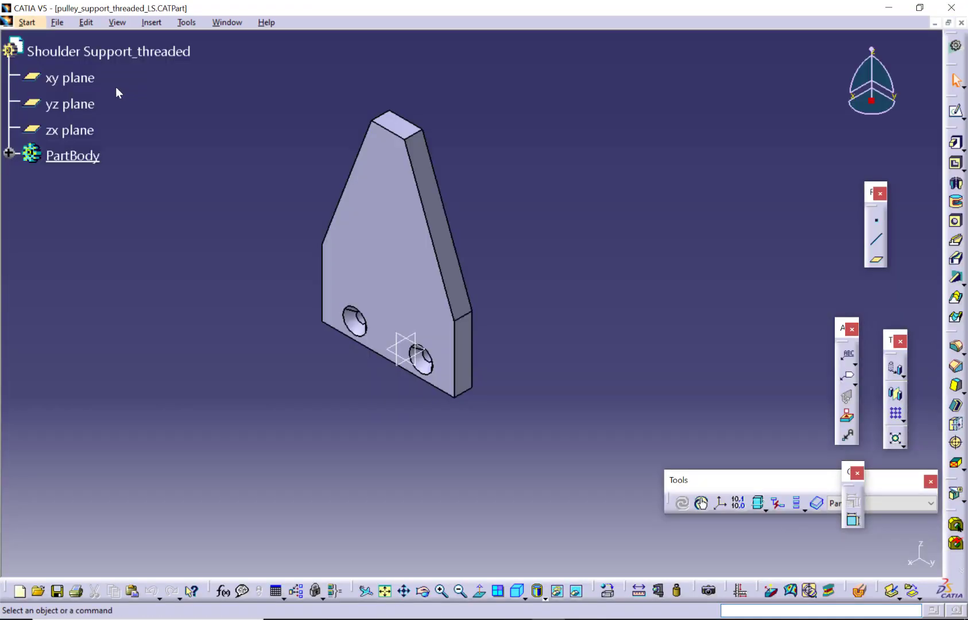
Step: Set the part number to Shoulder Support_threaded_LS in the part's Properties
{"action": "right_click", "coordinate": [108, 52]}
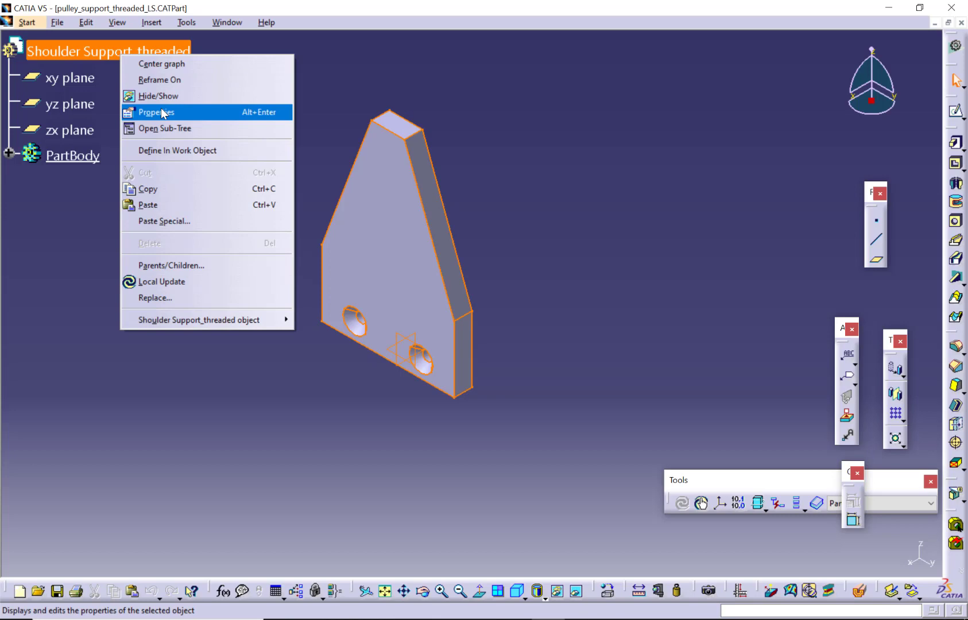
{"action": "left_click", "coordinate": [155, 112]}
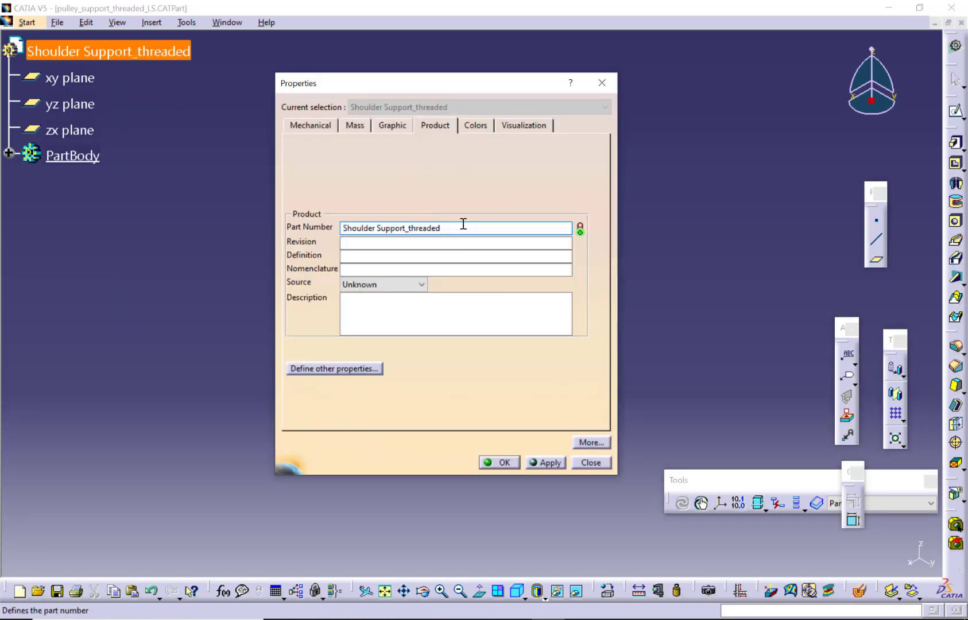
{"action": "type", "text": "_LS"}
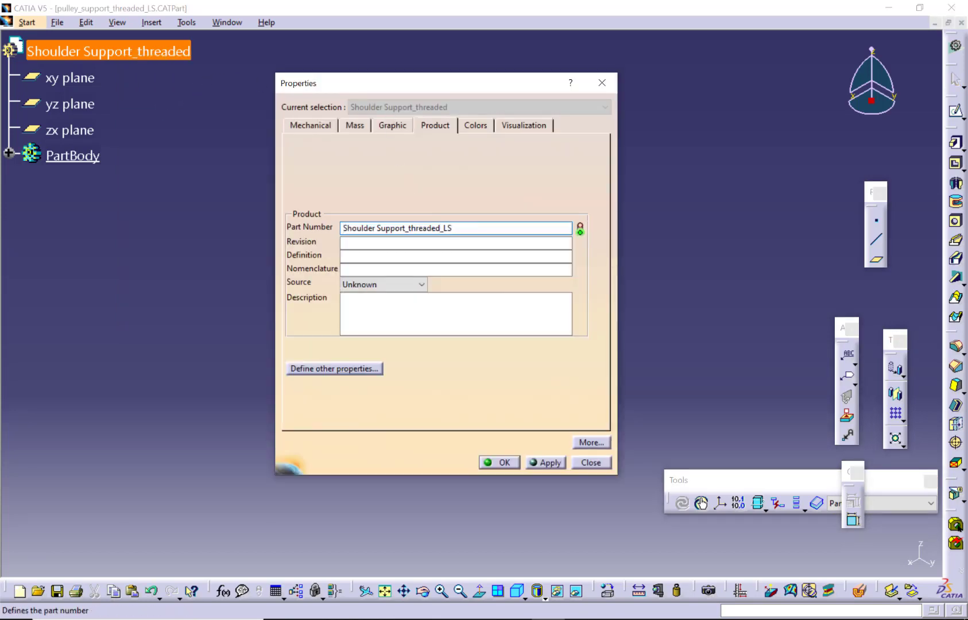
{"action": "left_click", "coordinate": [499, 462]}
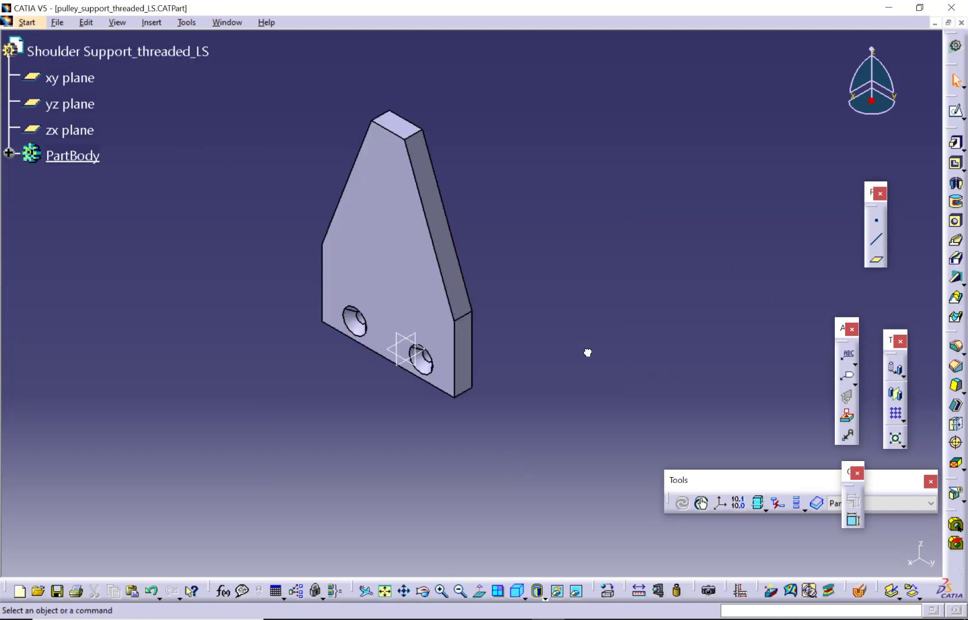
{"action": "left_click", "coordinate": [57, 592]}
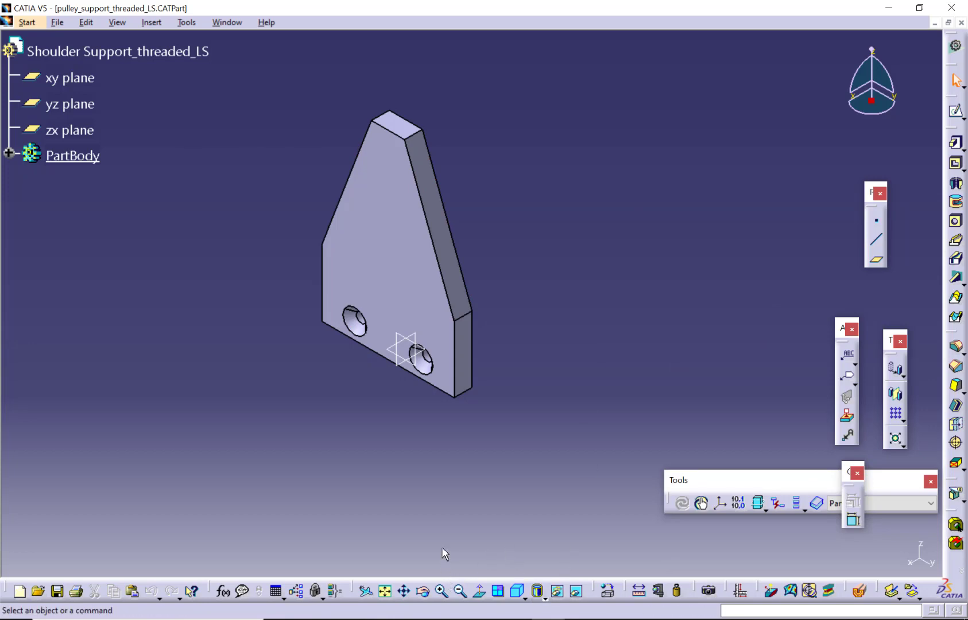
Step: Review the Part Design thread and Sketcher pages in Tools > Options, then close them
{"action": "left_click", "coordinate": [9, 155]}
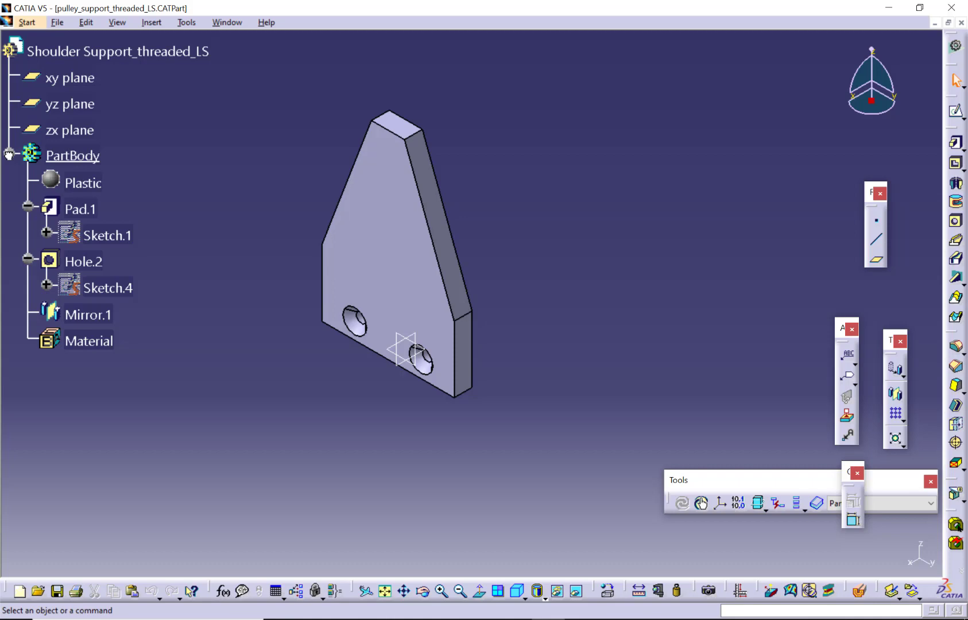
{"action": "left_click", "coordinate": [186, 22]}
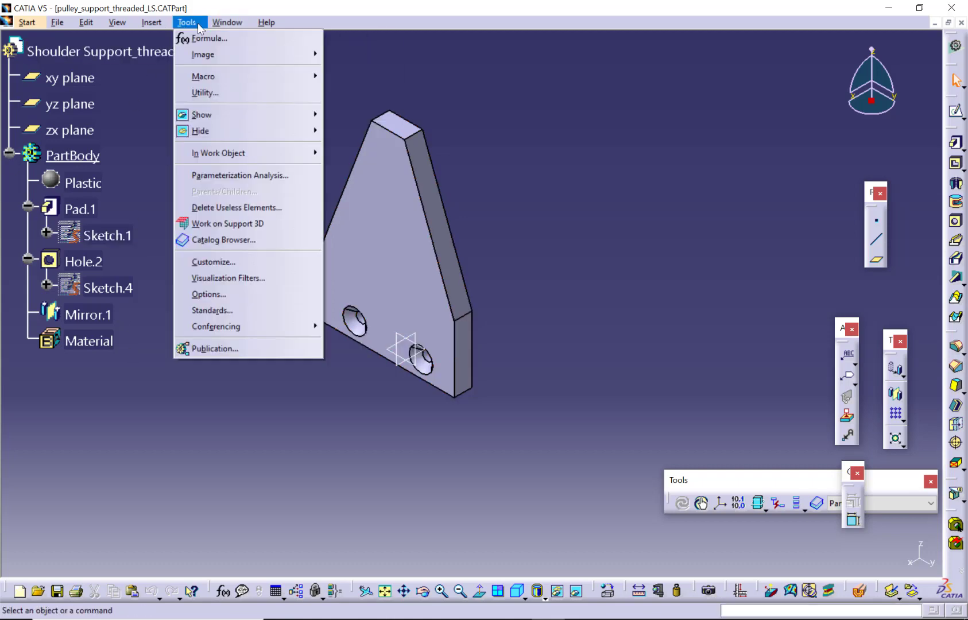
{"action": "left_click", "coordinate": [209, 294]}
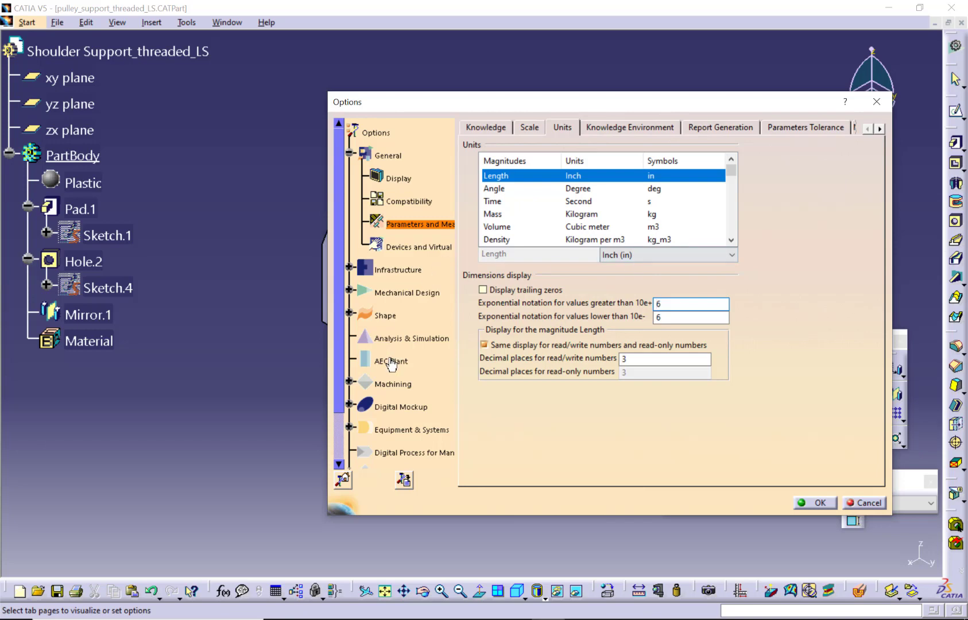
{"action": "left_click", "coordinate": [406, 292]}
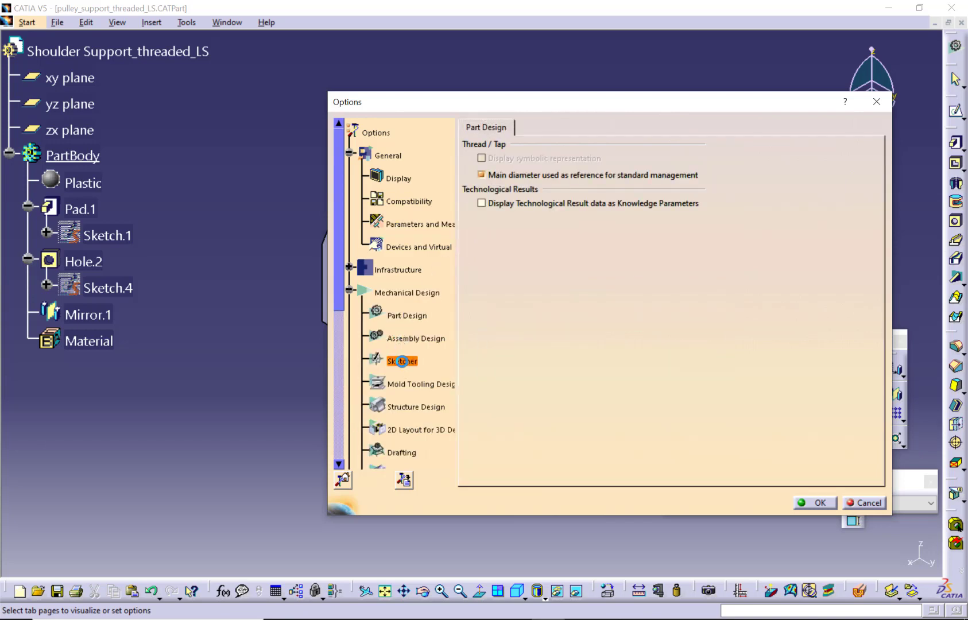
{"action": "left_click", "coordinate": [402, 361]}
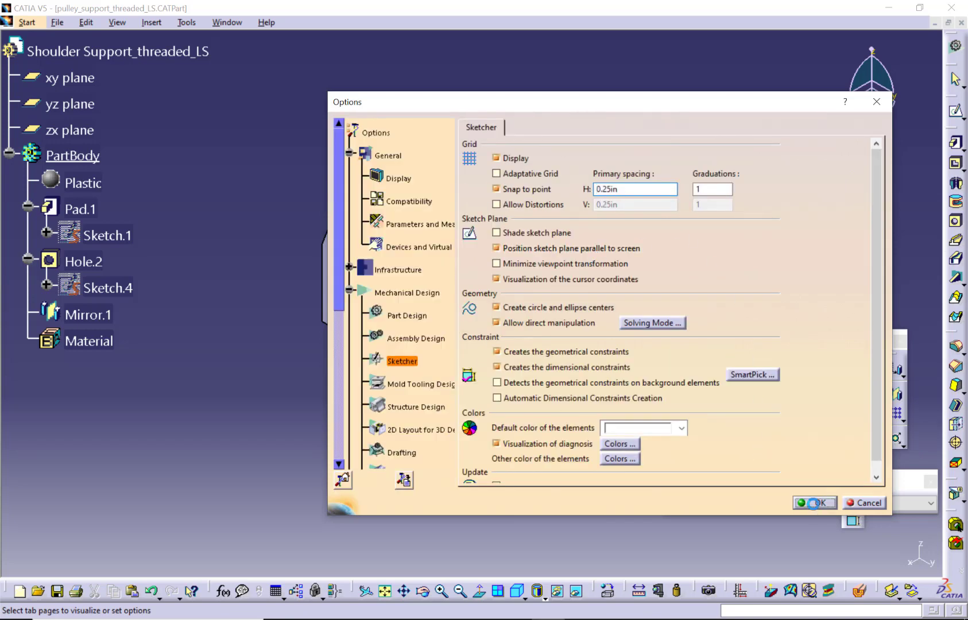
{"action": "left_click", "coordinate": [814, 503]}
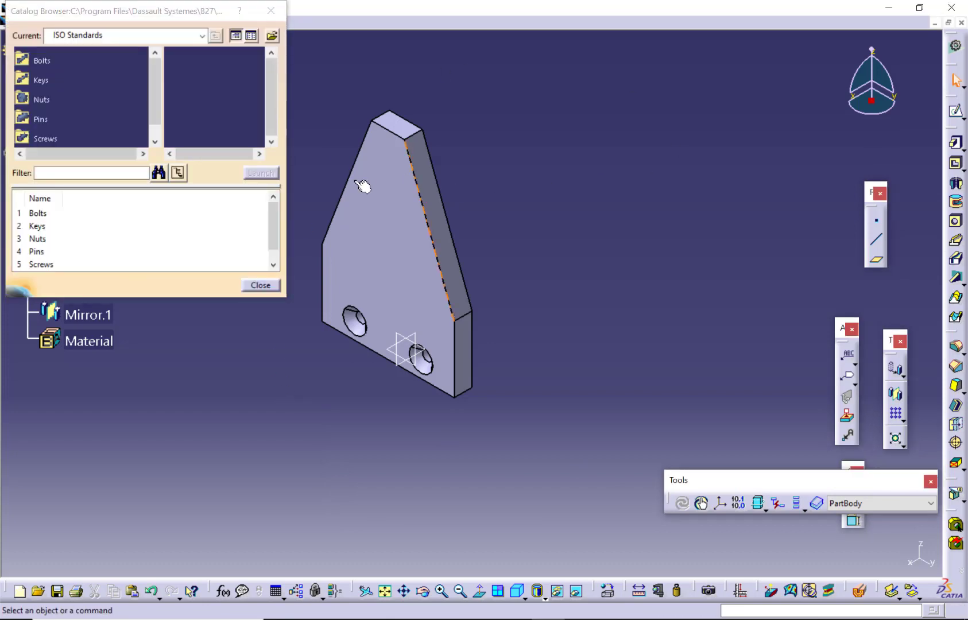
Step: Close the parts catalog and place a new hole on the front face of Pad.1
{"action": "left_click", "coordinate": [260, 285]}
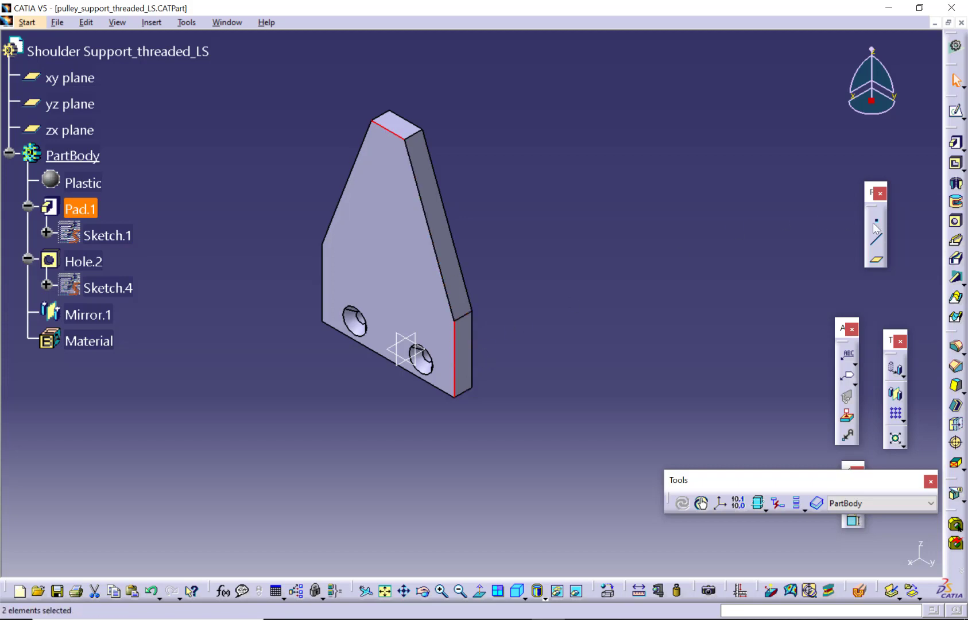
{"action": "mouse_move", "coordinate": [382, 164]}
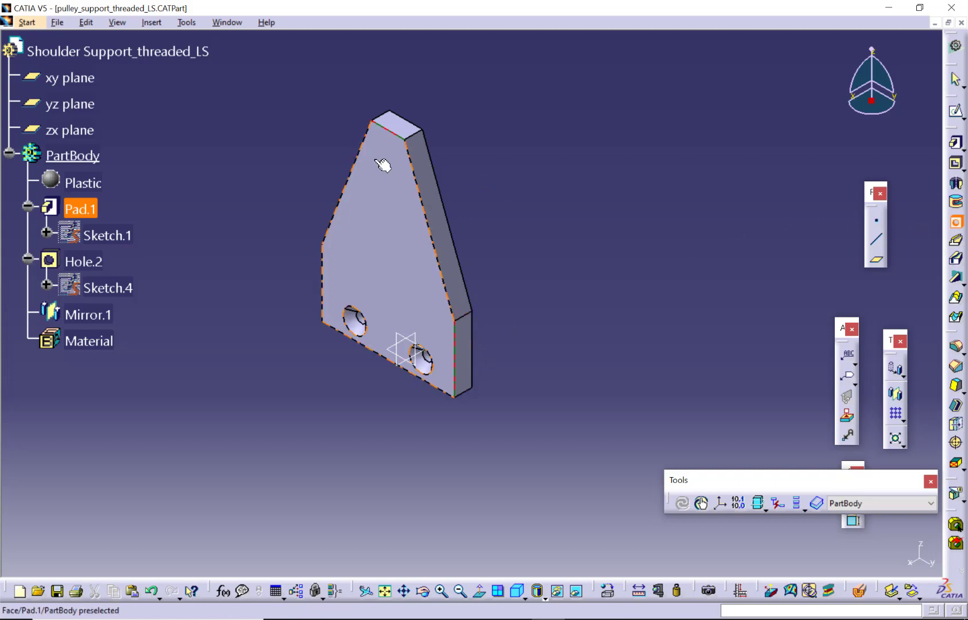
{"action": "left_click", "coordinate": [389, 174]}
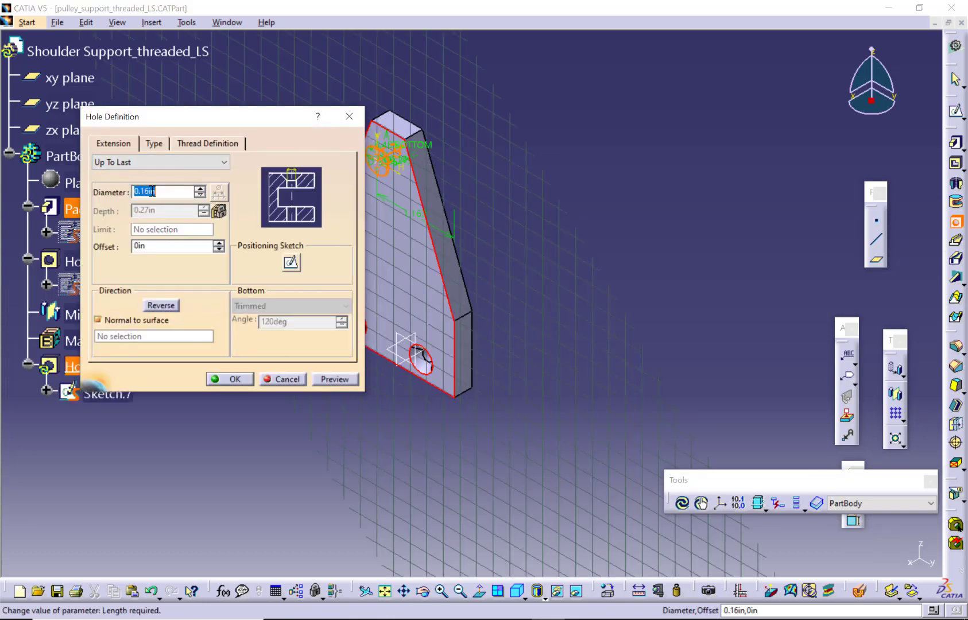
Step: Enter the hole diameter, make it threaded, then consult the fastener reference document
{"action": "type", "text": ".1"}
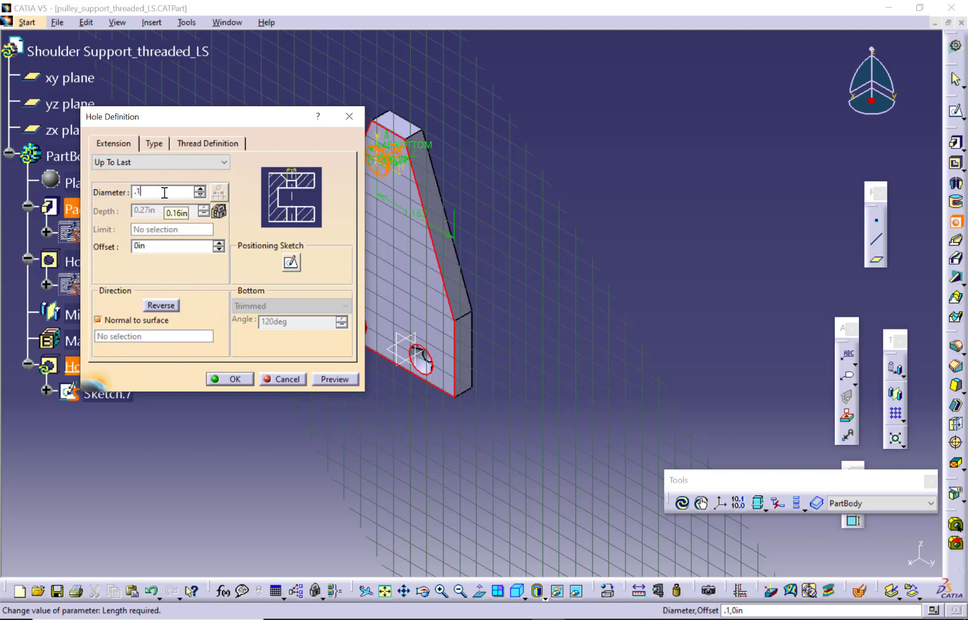
{"action": "left_click", "coordinate": [154, 144]}
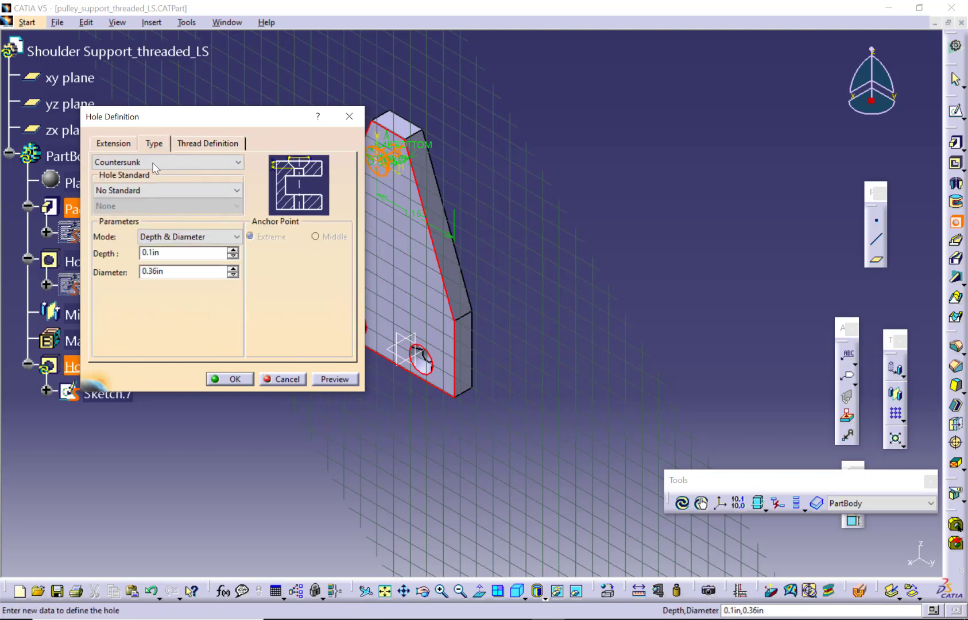
{"action": "left_click", "coordinate": [208, 144]}
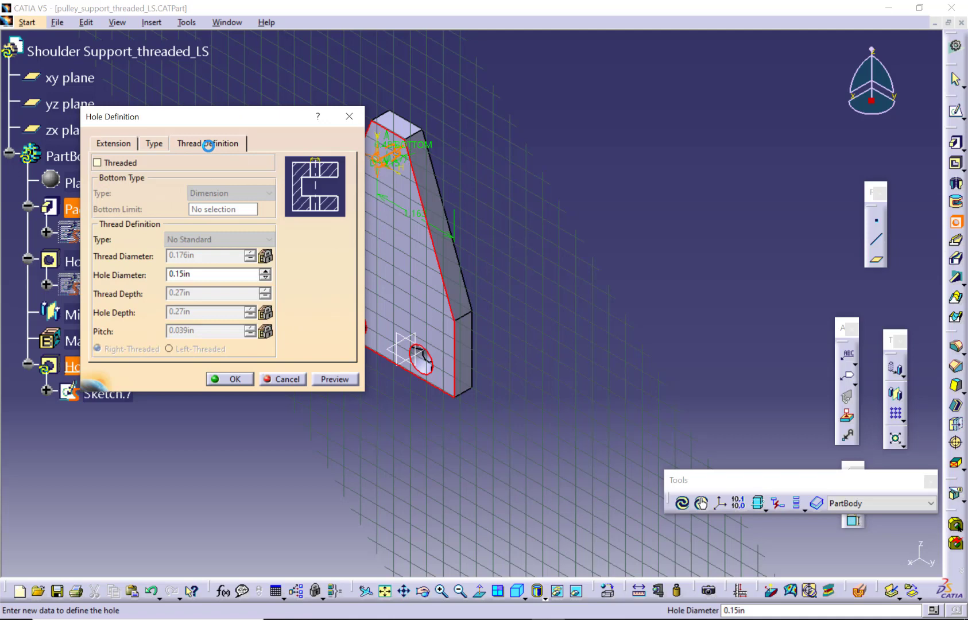
{"action": "left_click", "coordinate": [98, 162]}
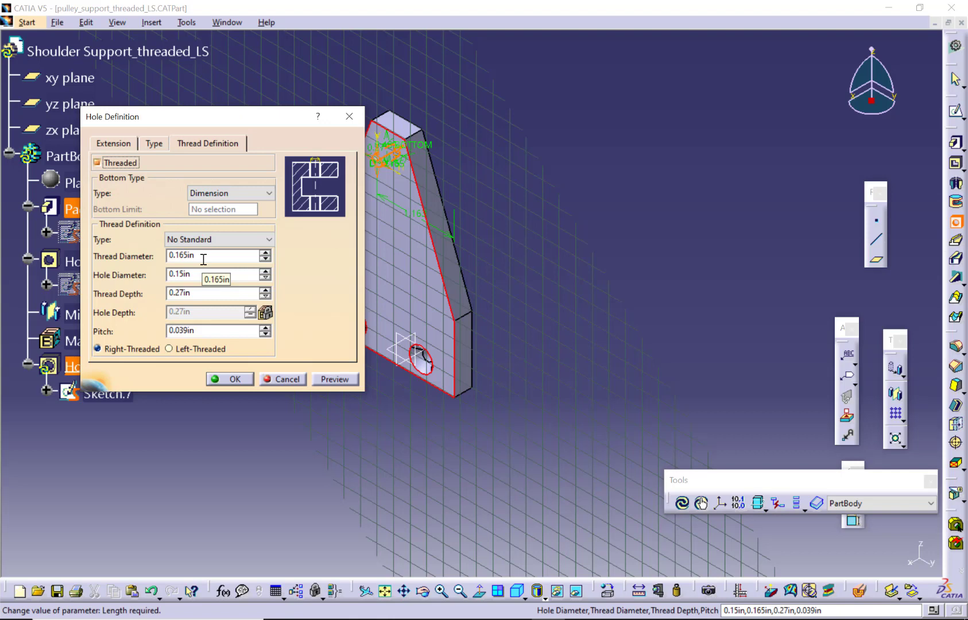
{"action": "mouse_move", "coordinate": [213, 255]}
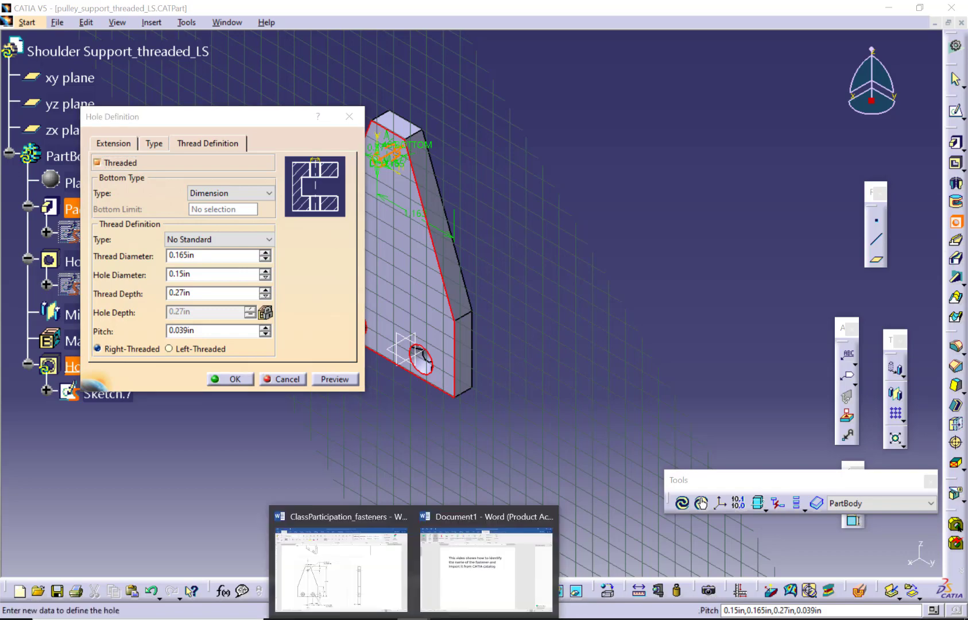
{"action": "left_click", "coordinate": [340, 568]}
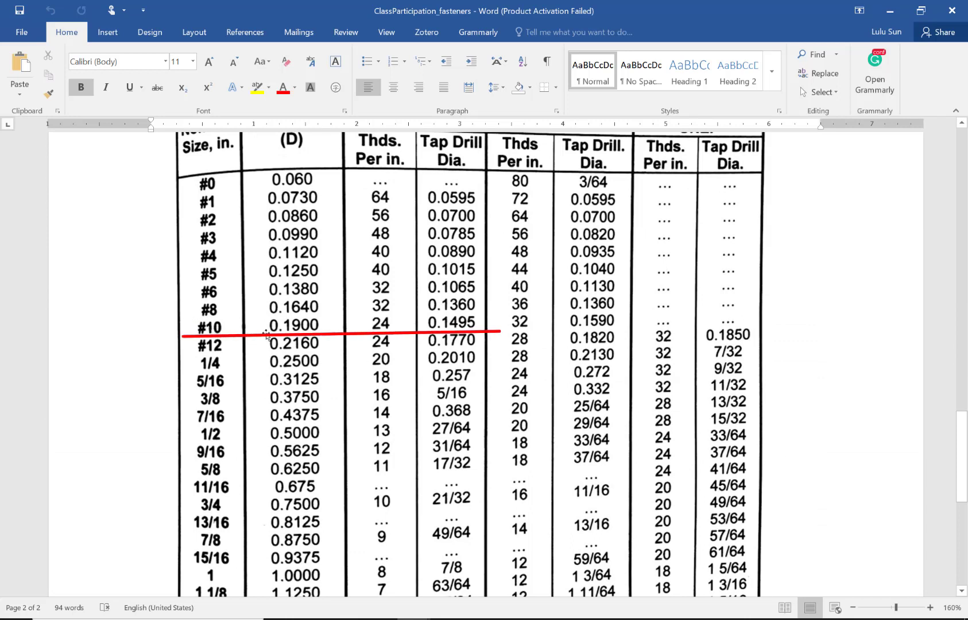
{"action": "mouse_move", "coordinate": [305, 331]}
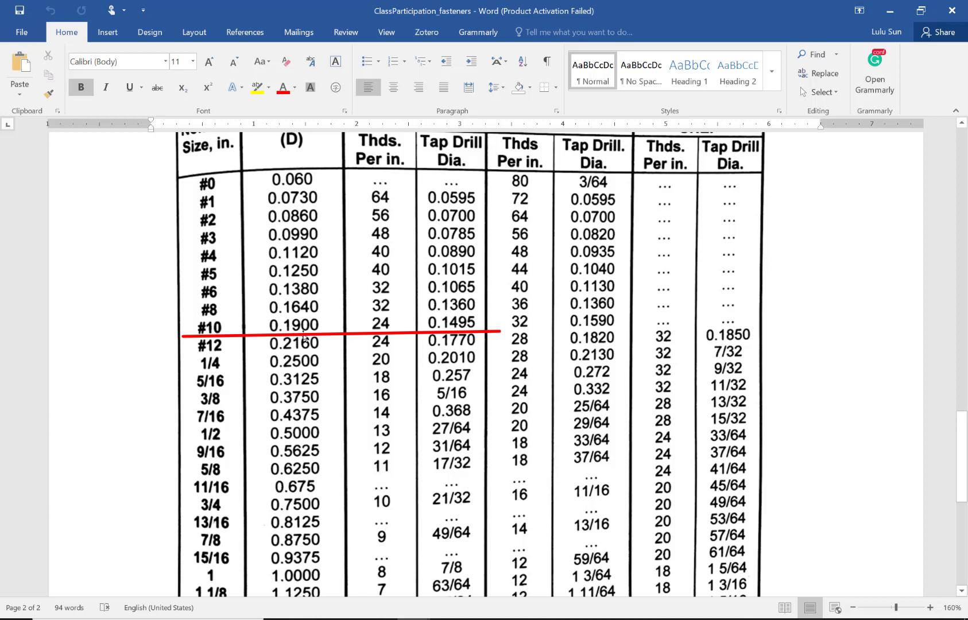
{"action": "mouse_move", "coordinate": [837, 11]}
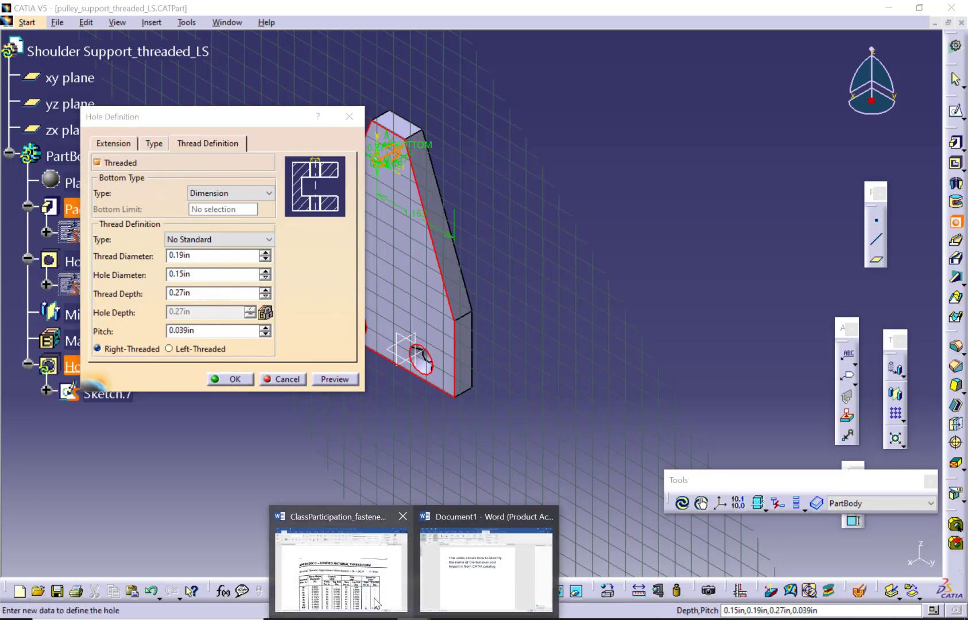
Step: Enter thread pitch 1/20 and open the hole's positioning sketch from the Extension settings
{"action": "left_click", "coordinate": [340, 561]}
{"action": "type", "text": "1/2"}
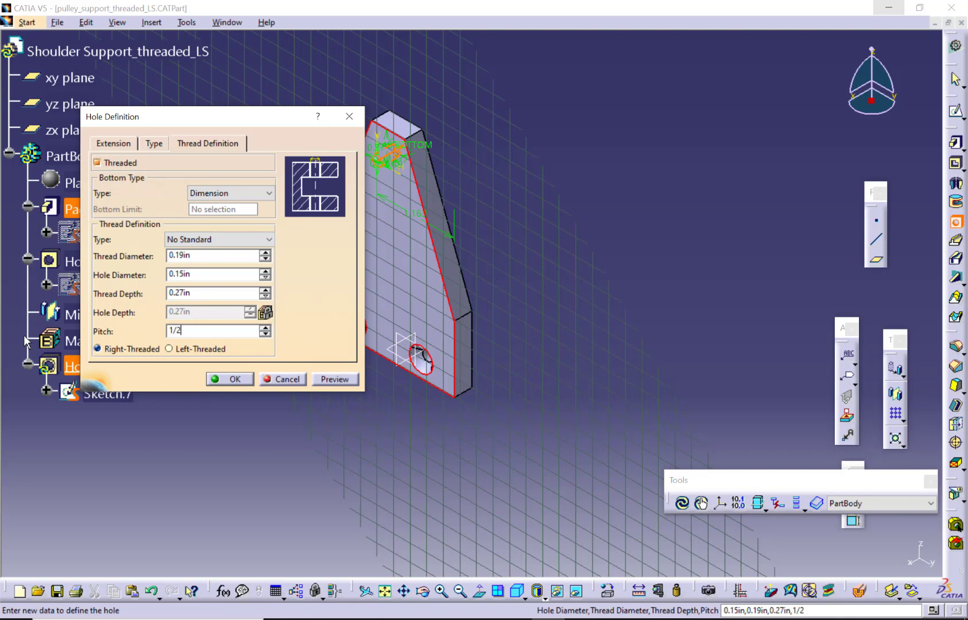
{"action": "type", "text": "0"}
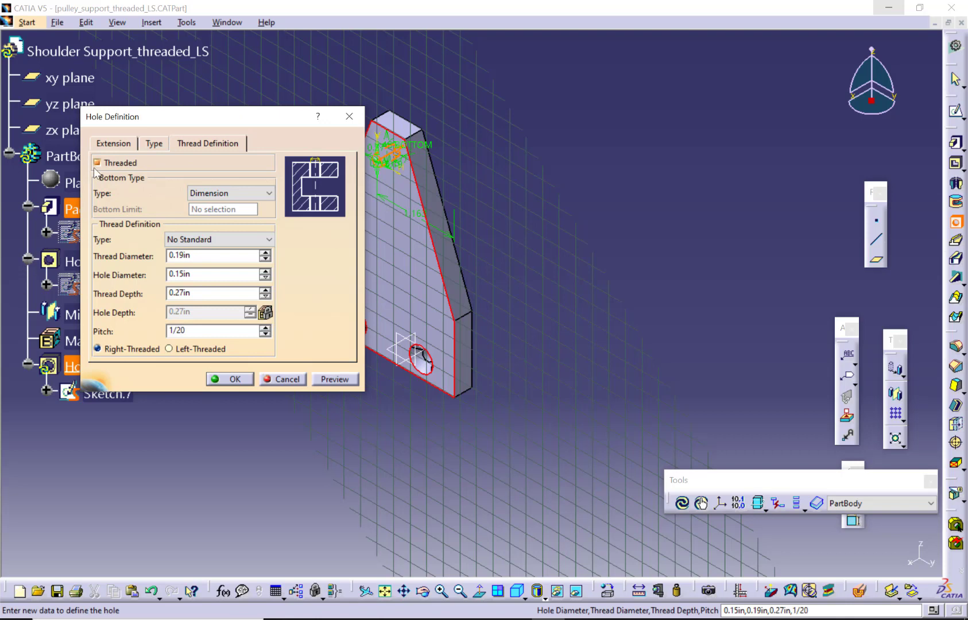
{"action": "left_click", "coordinate": [113, 144]}
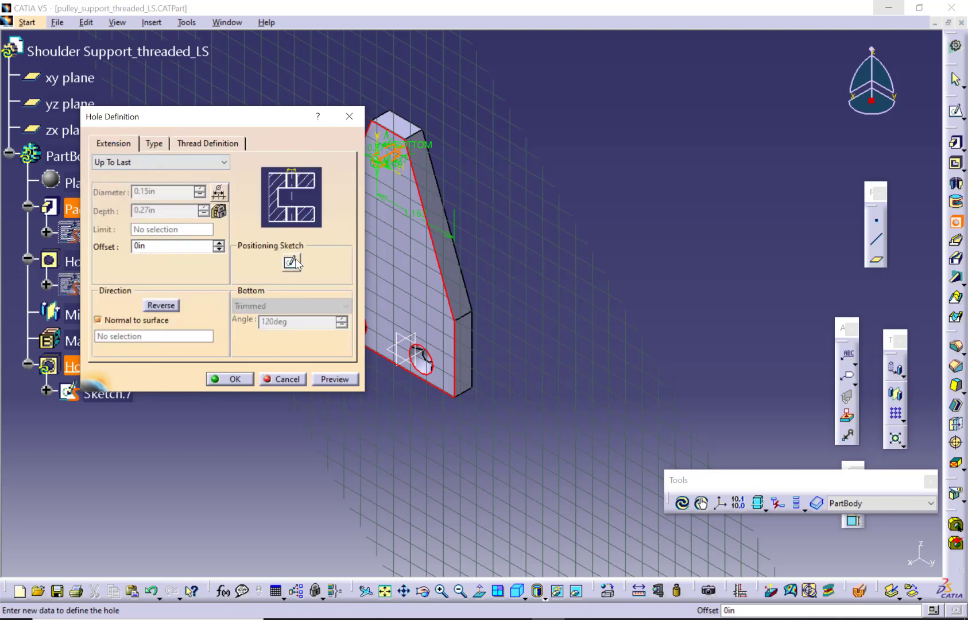
{"action": "left_click", "coordinate": [235, 379]}
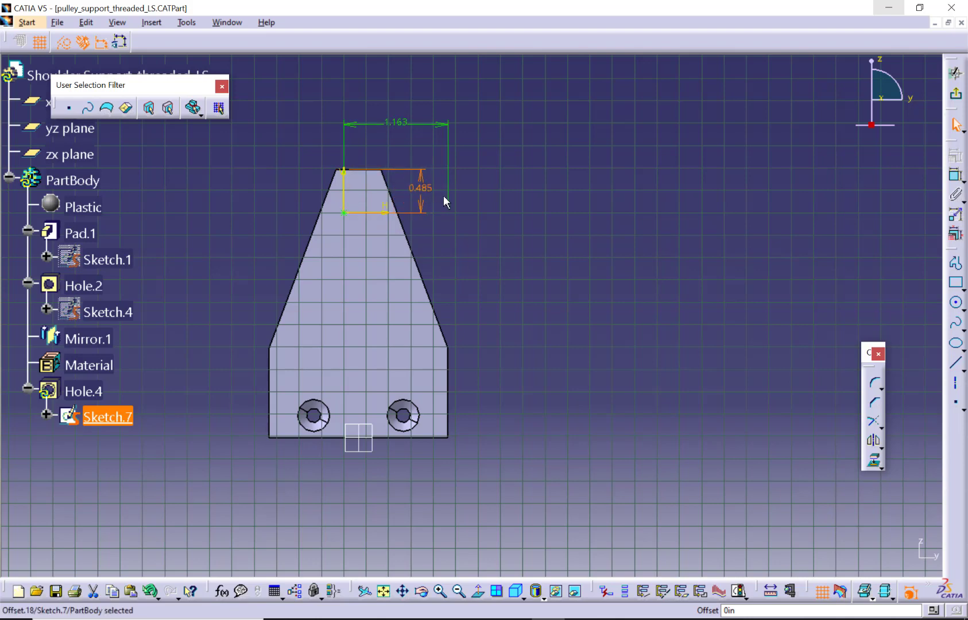
{"action": "mouse_move", "coordinate": [443, 206]}
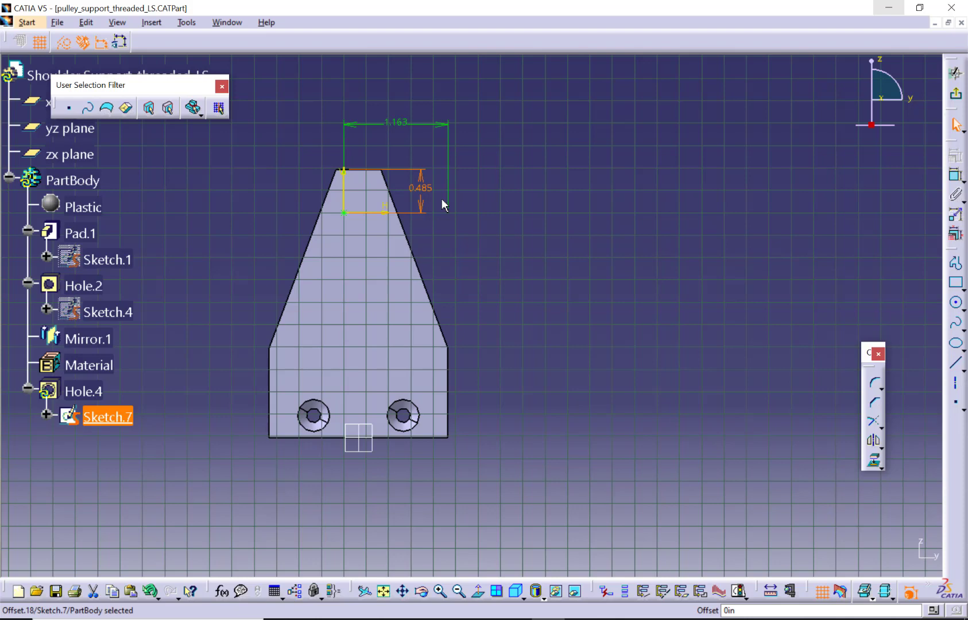
Step: Set the hole's vertical position to 0.38in, keep the horizontal value, and create Hole.4
{"action": "double_click", "coordinate": [421, 188]}
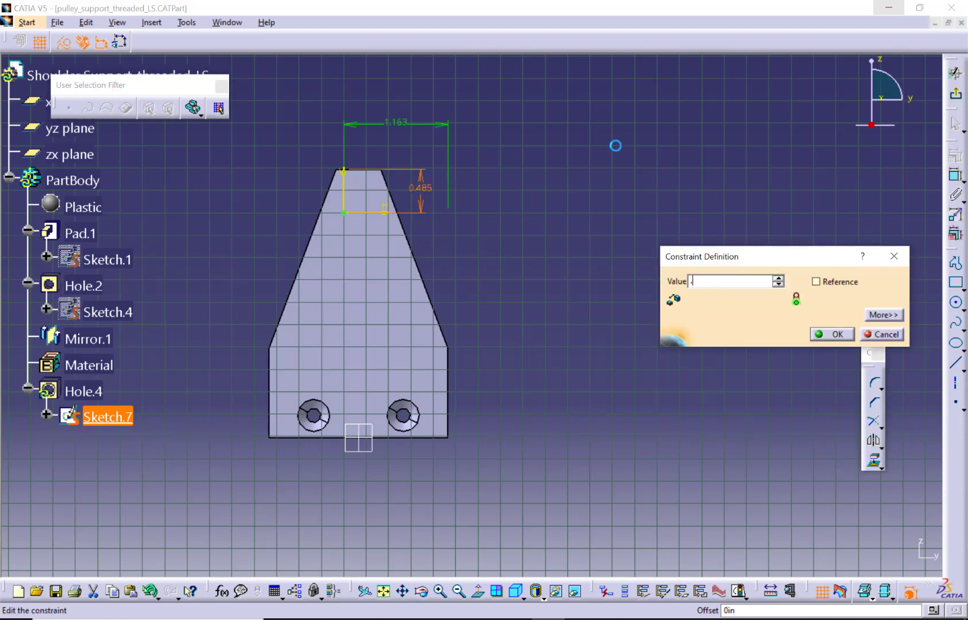
{"action": "type", "text": ".38"}
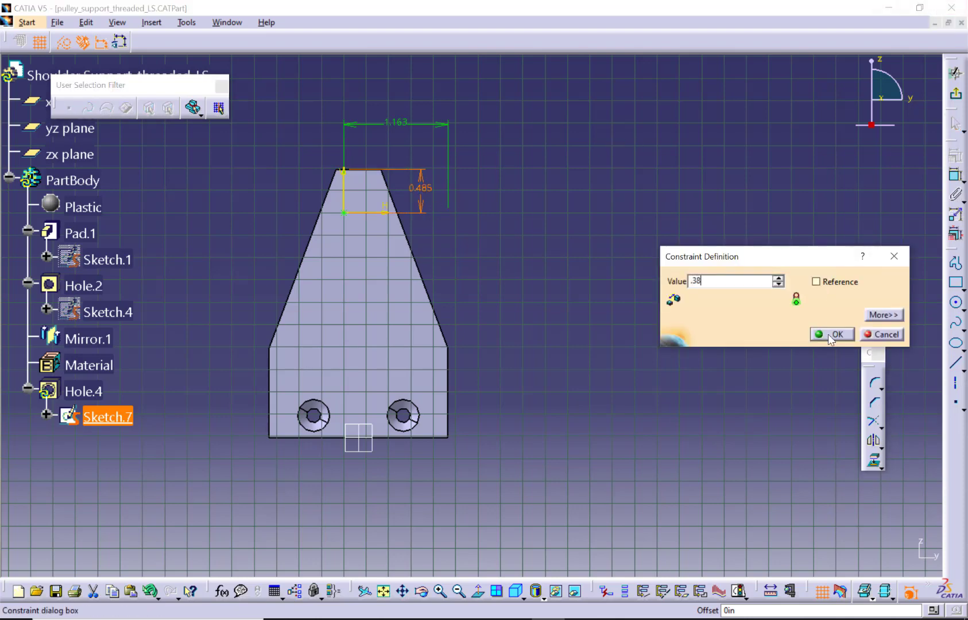
{"action": "left_click", "coordinate": [837, 334]}
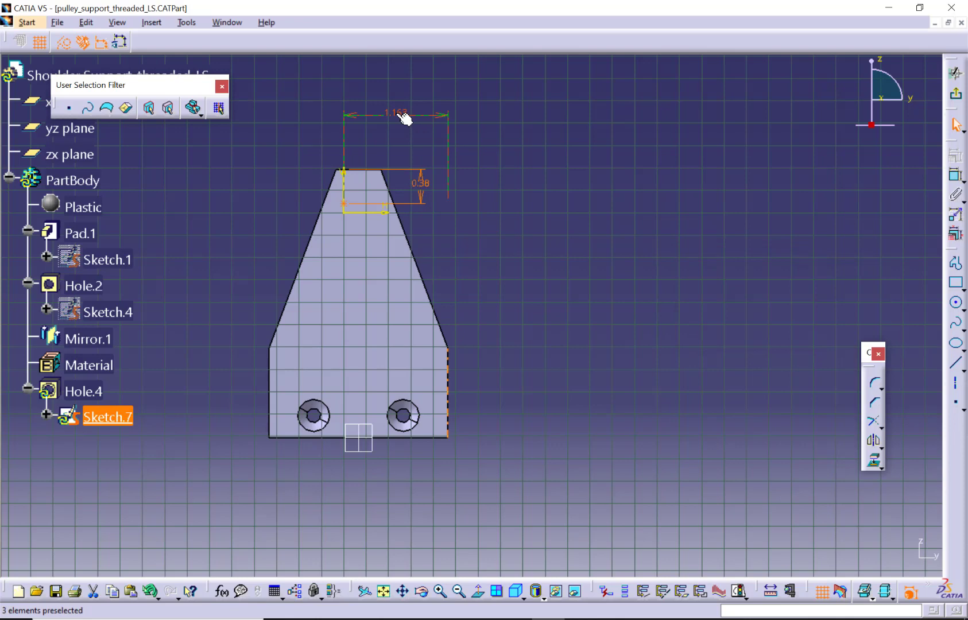
{"action": "double_click", "coordinate": [395, 116]}
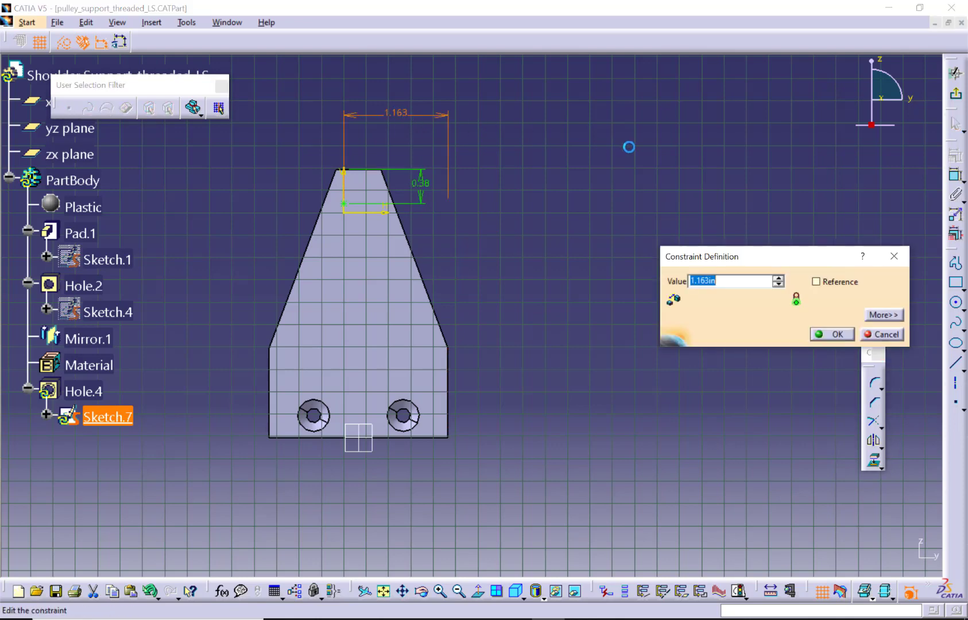
{"action": "left_click", "coordinate": [832, 335]}
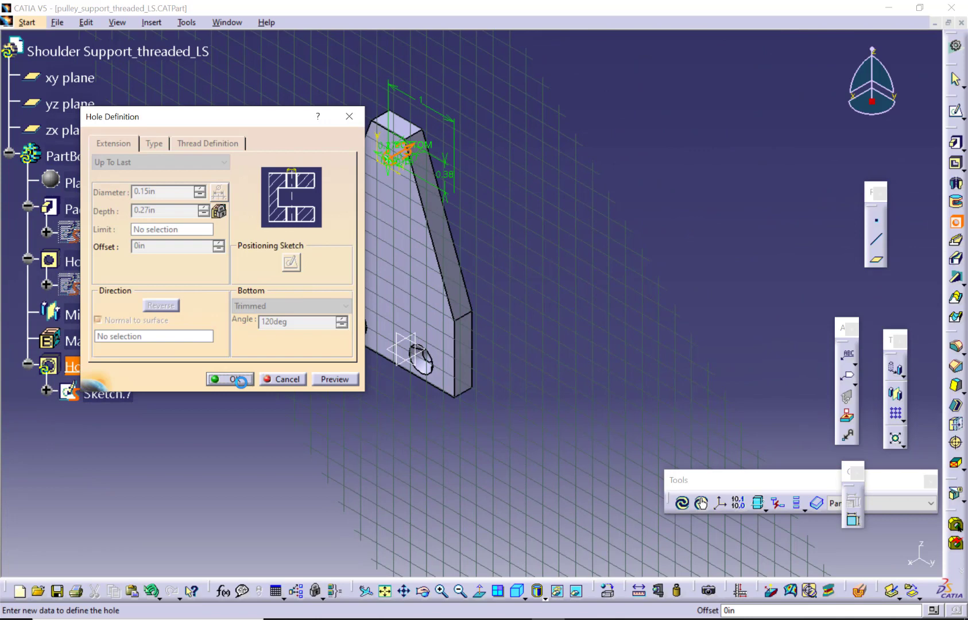
{"action": "left_click", "coordinate": [231, 379]}
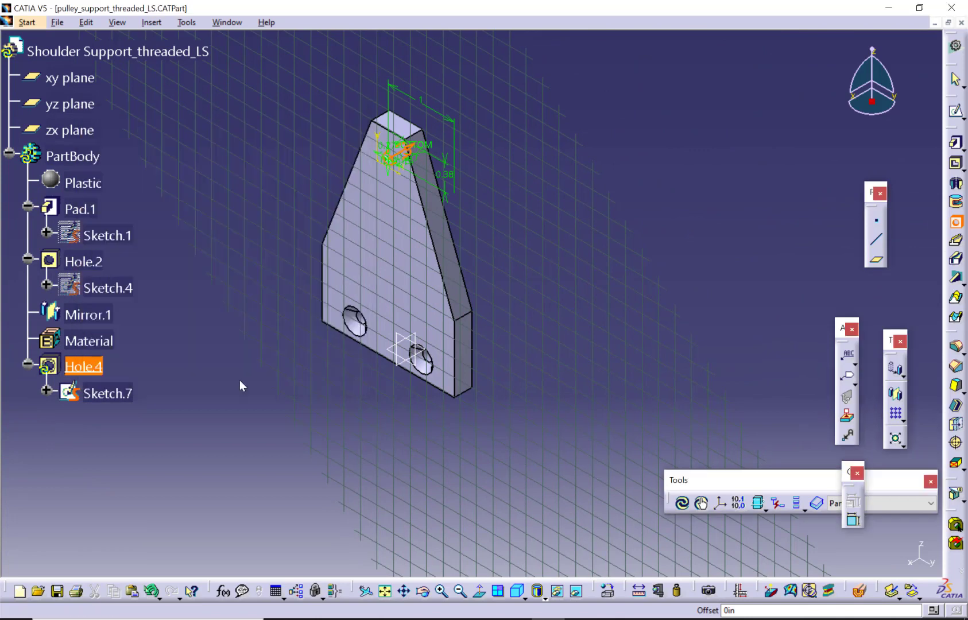
Step: Open the pulley_support_threaded_LS CATIA drawing from the work folder
{"action": "left_click", "coordinate": [56, 592]}
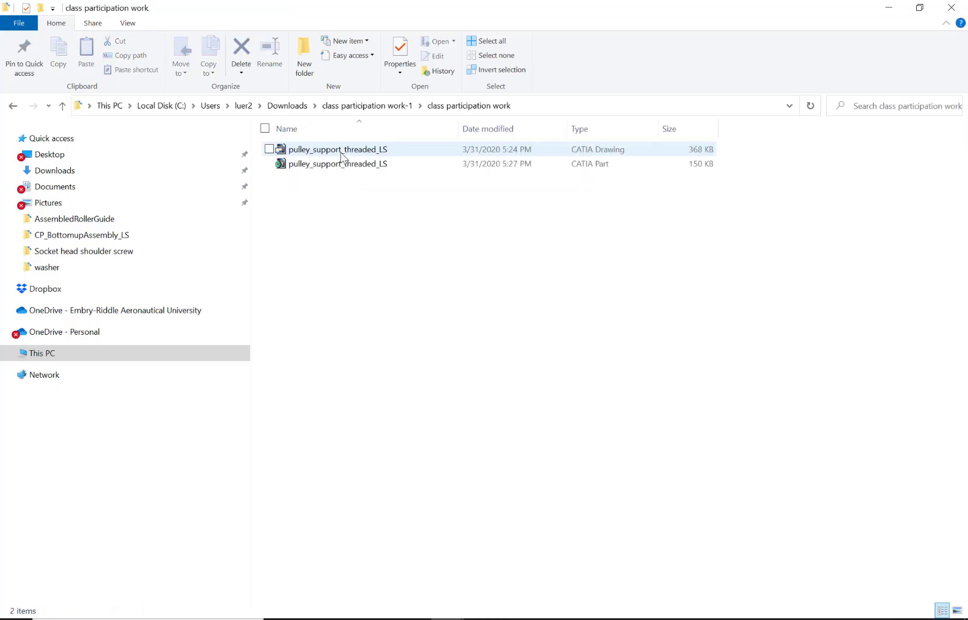
{"action": "double_click", "coordinate": [338, 164]}
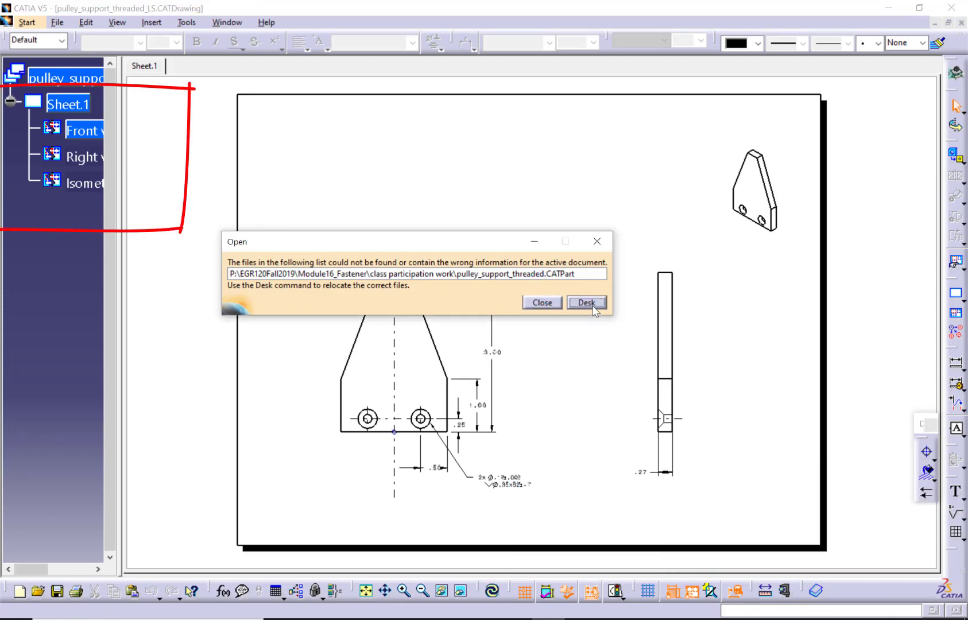
Step: Relink the drawing to the renamed pulley_support_threaded_LS part file
{"action": "left_click", "coordinate": [586, 303]}
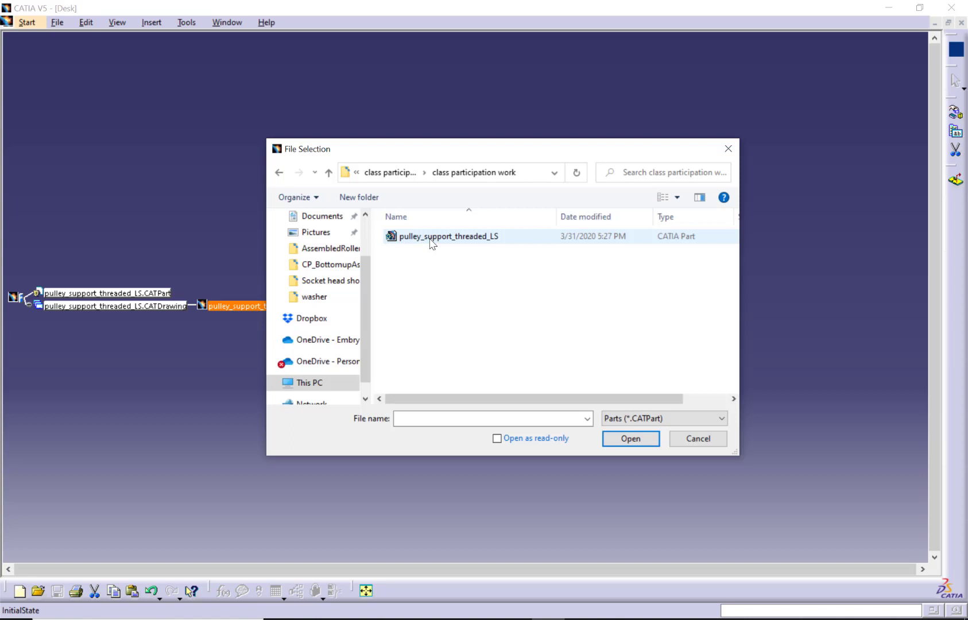
{"action": "left_click", "coordinate": [448, 235]}
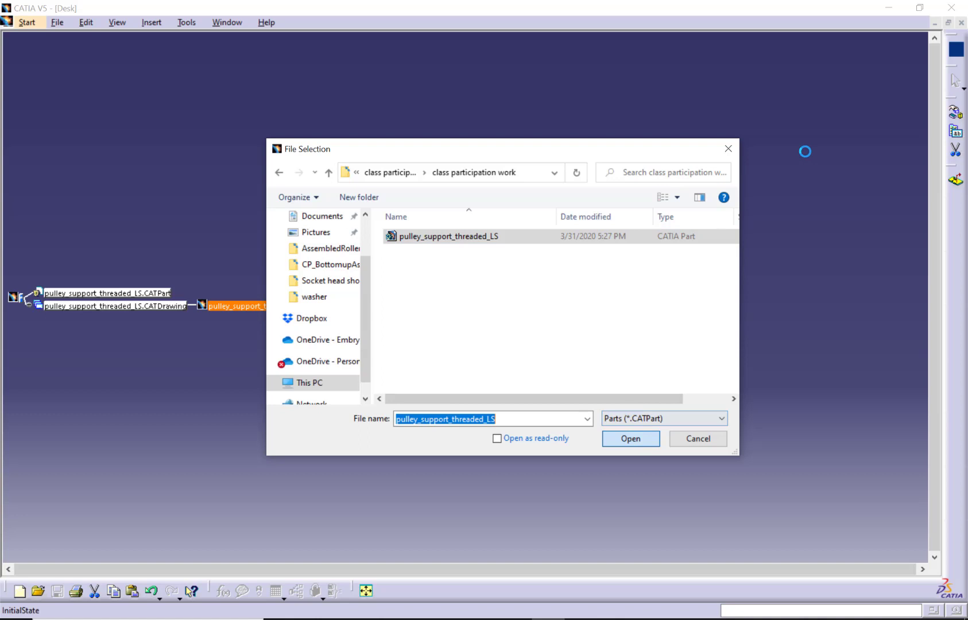
{"action": "left_click", "coordinate": [629, 439]}
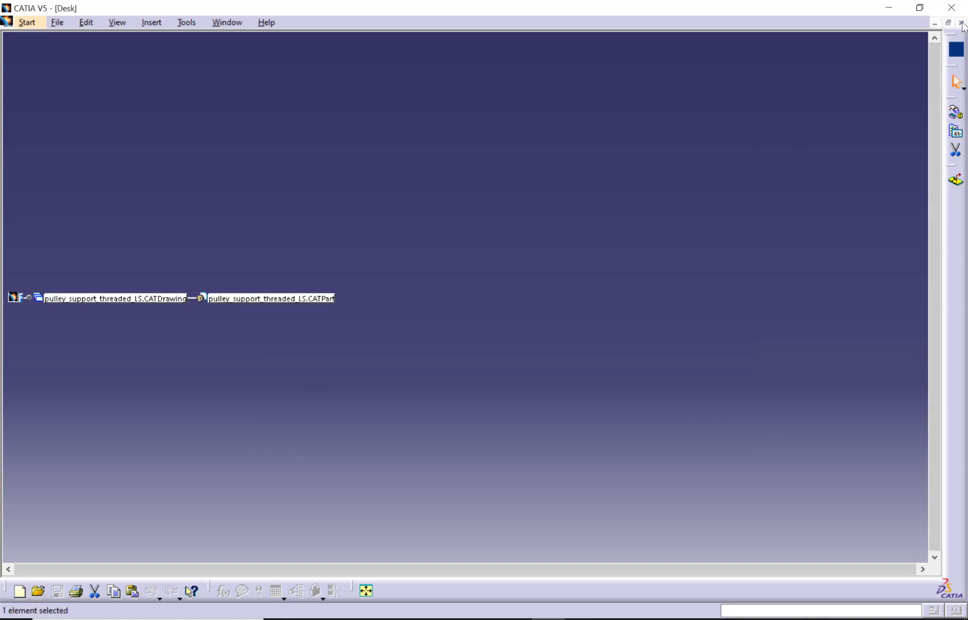
Step: Open the drawing, fit the sheet in view and begin a callout on the top hole
{"action": "double_click", "coordinate": [113, 299]}
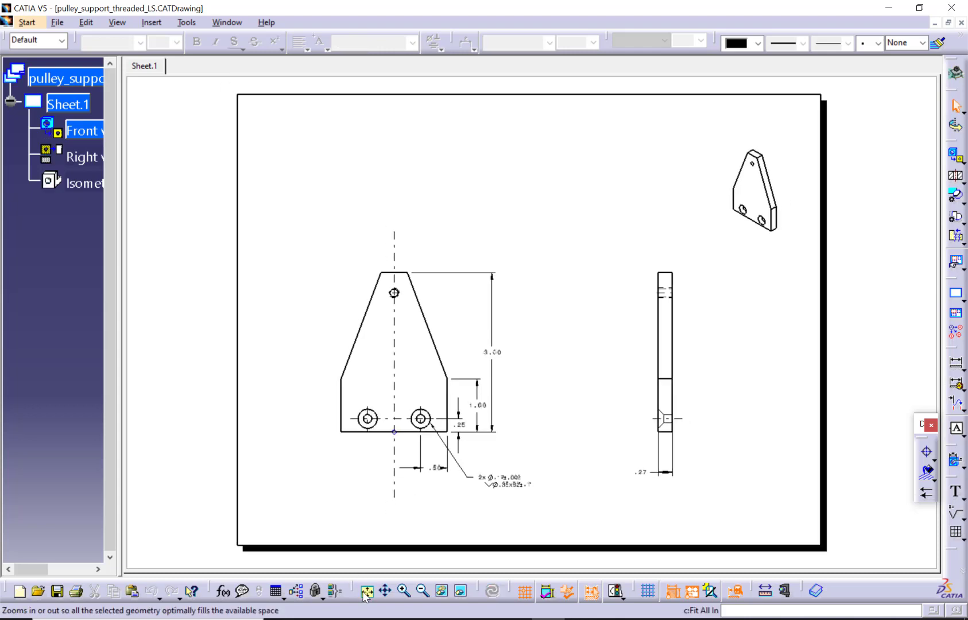
{"action": "left_click", "coordinate": [365, 592]}
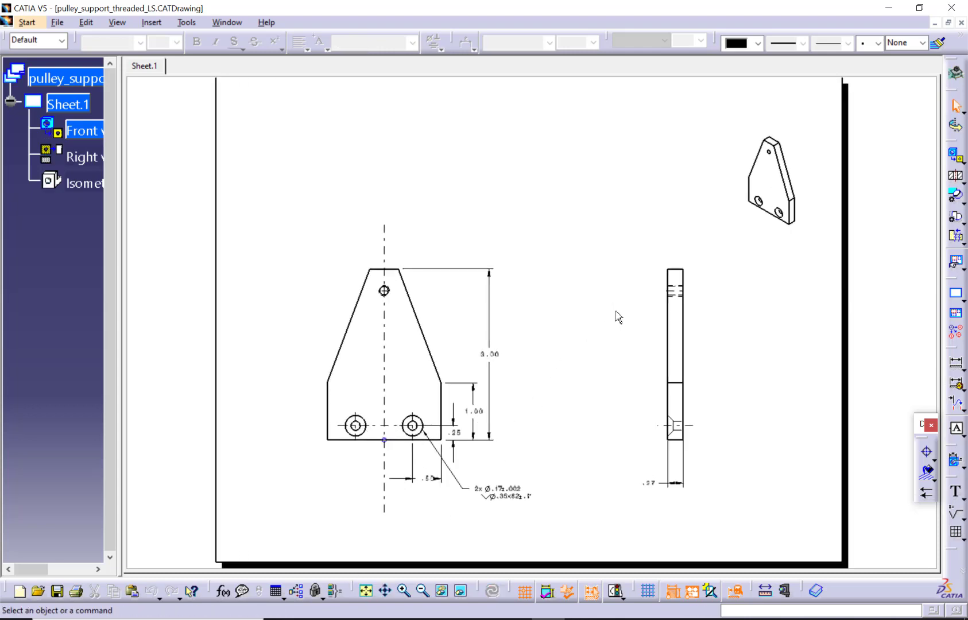
{"action": "left_click", "coordinate": [422, 592]}
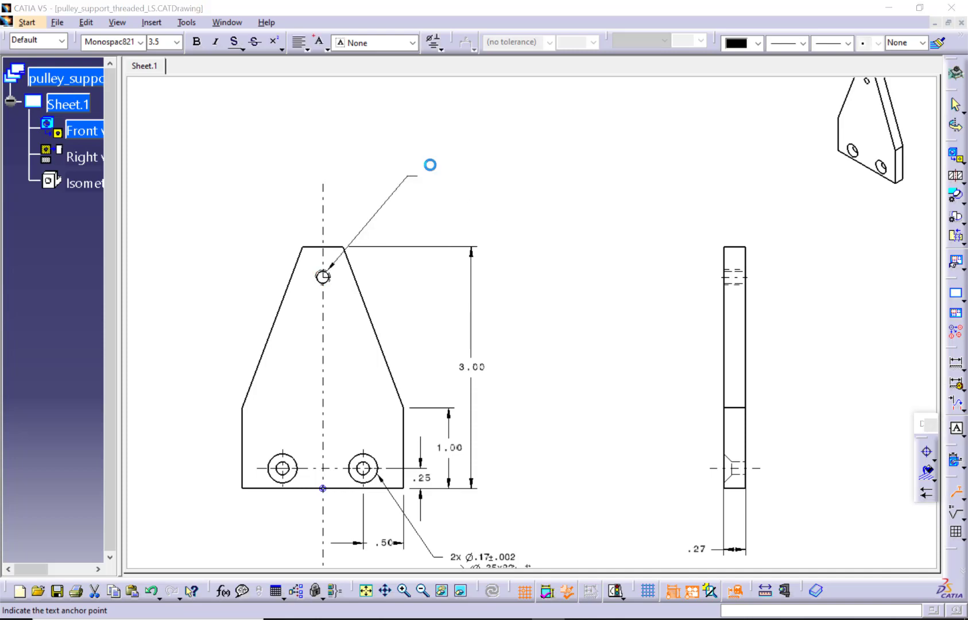
Step: Start a leader note on the top hole reading ⌀.15 followed by the depth symbol and .27
{"action": "left_click", "coordinate": [430, 165]}
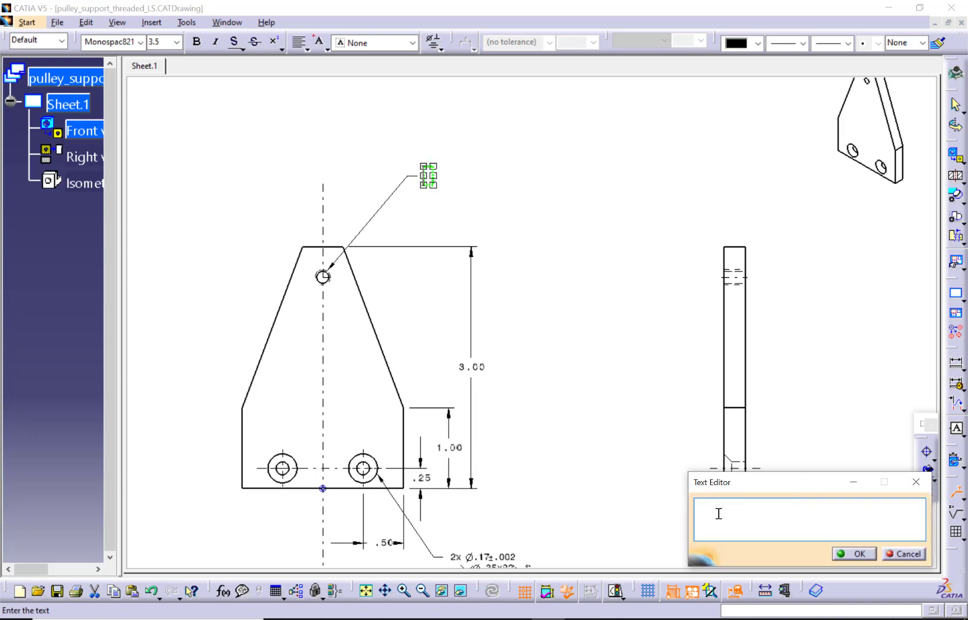
{"action": "mouse_move", "coordinate": [433, 44]}
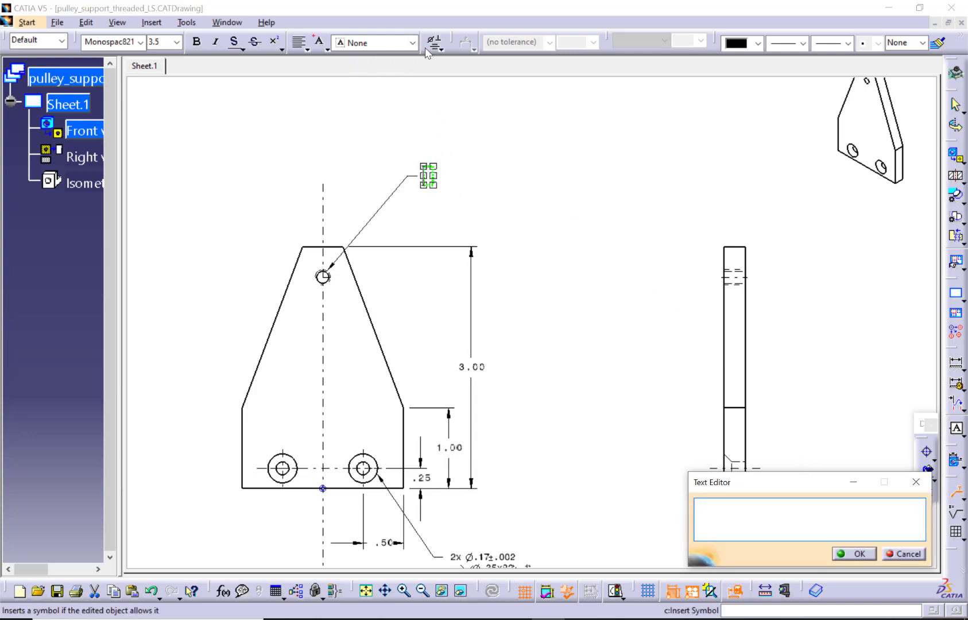
{"action": "left_click", "coordinate": [434, 42]}
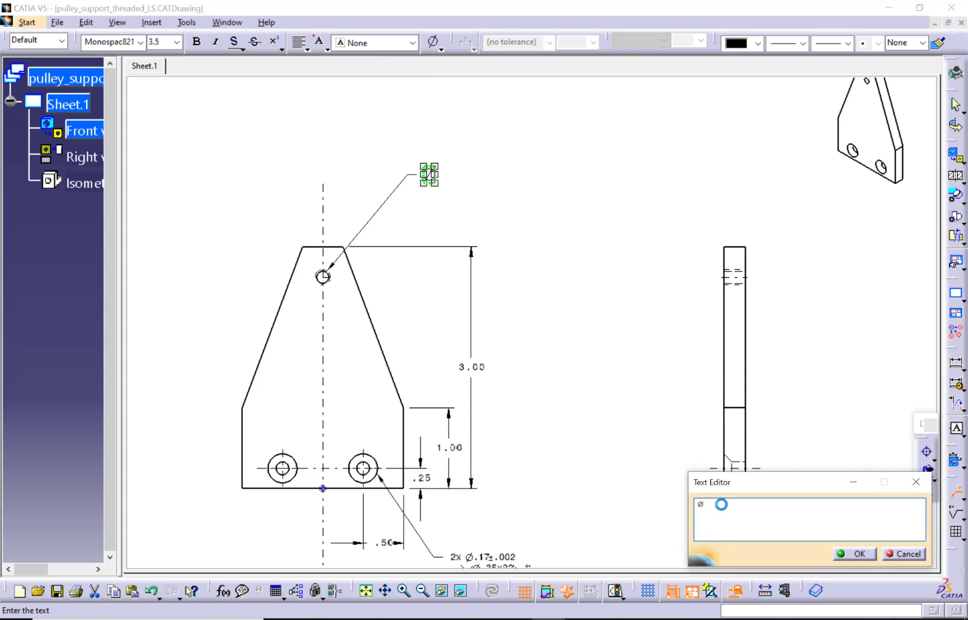
{"action": "type", "text": ".15"}
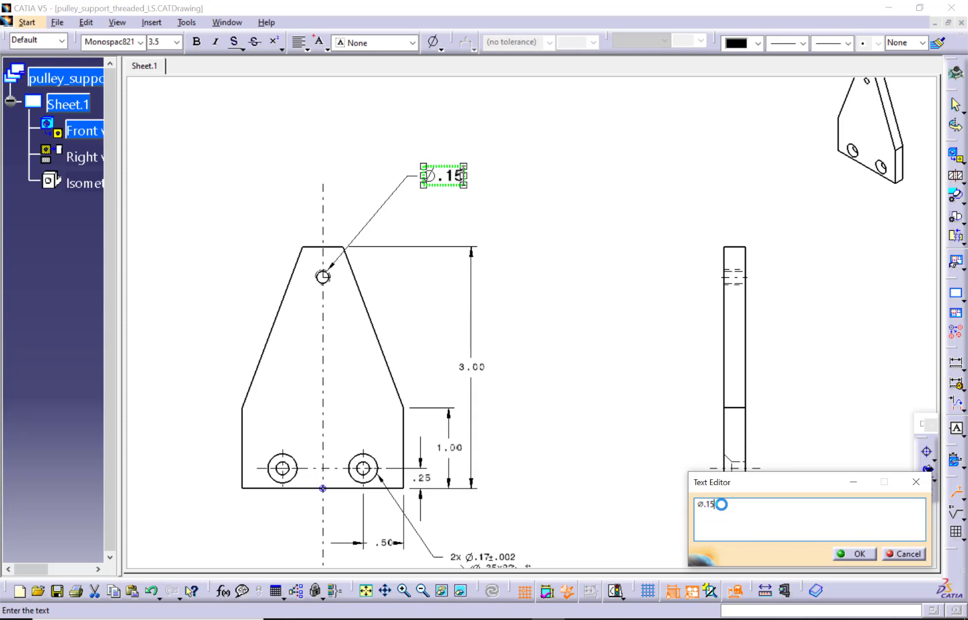
{"action": "mouse_move", "coordinate": [435, 43]}
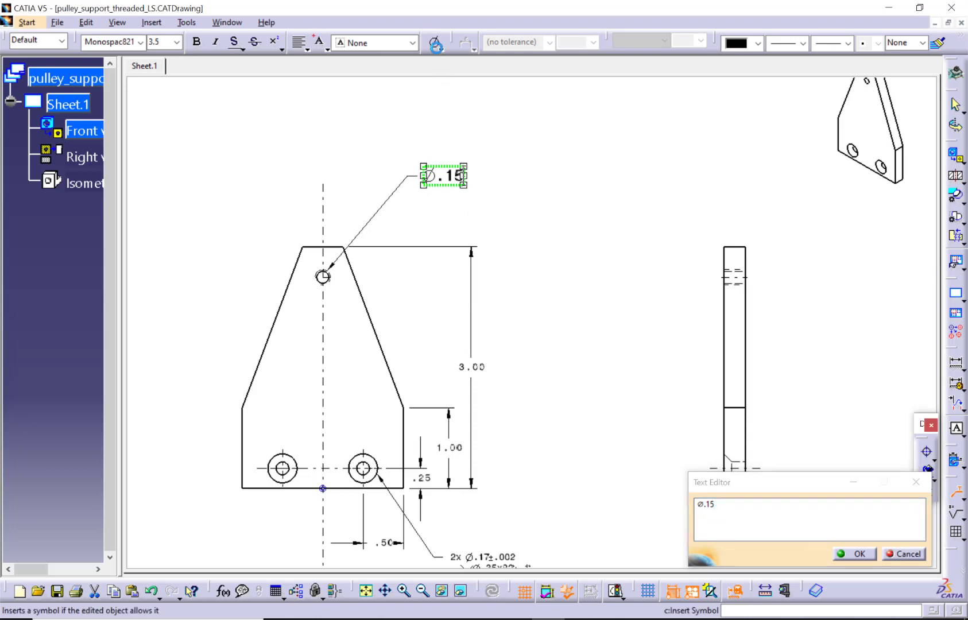
{"action": "left_click", "coordinate": [433, 42]}
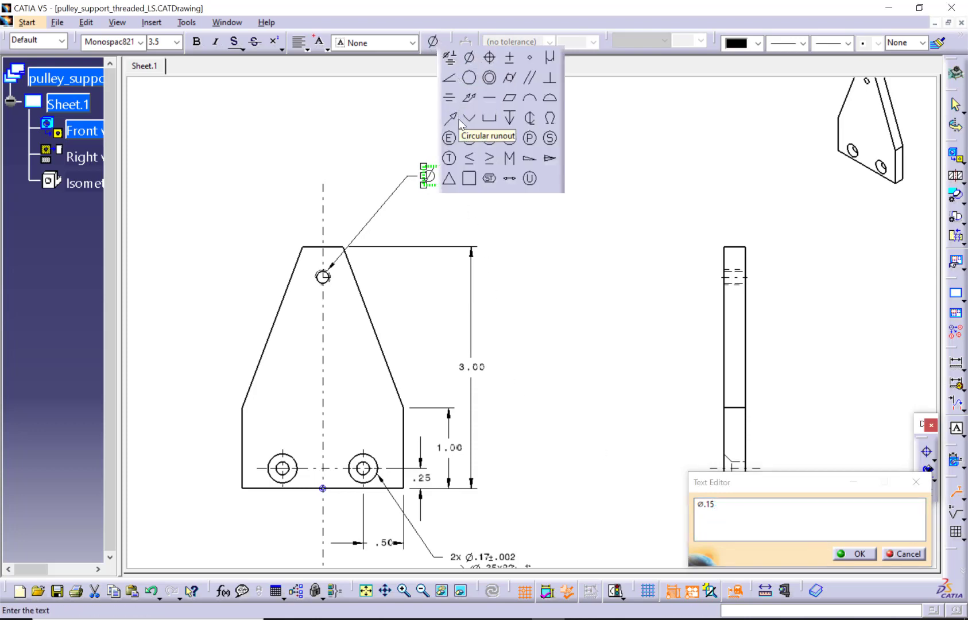
{"action": "left_click", "coordinate": [469, 56]}
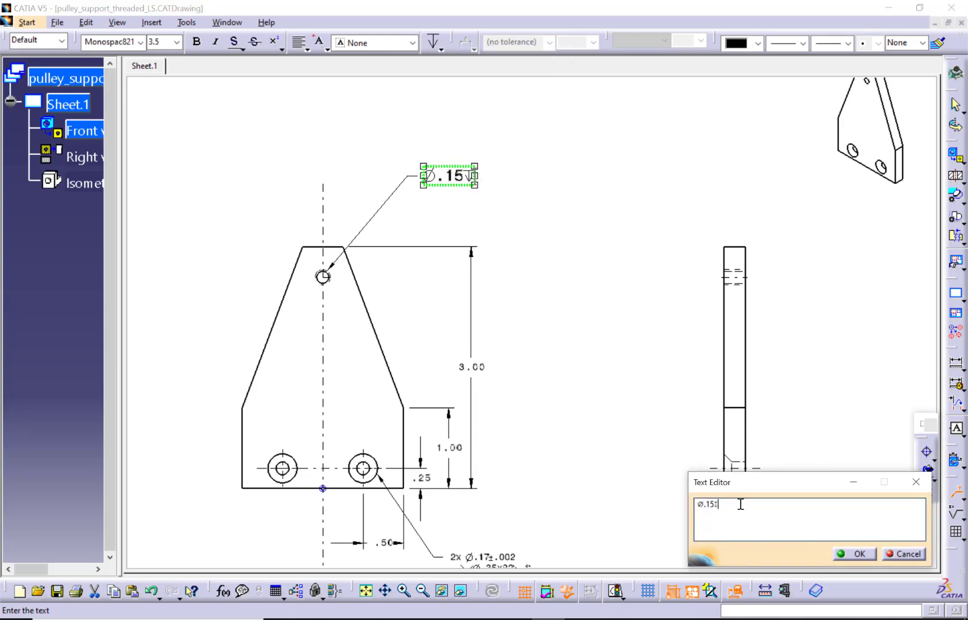
{"action": "type", "text": ".27"}
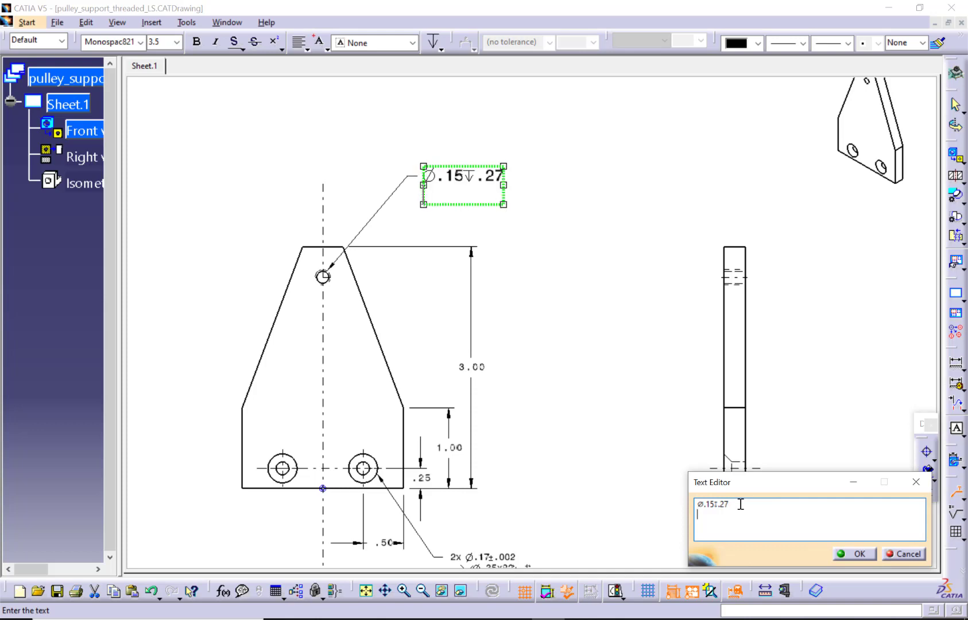
Step: Complete the callout with the thread line 10-20UNC-2B and confirm the text
{"action": "type", "text": "10-"}
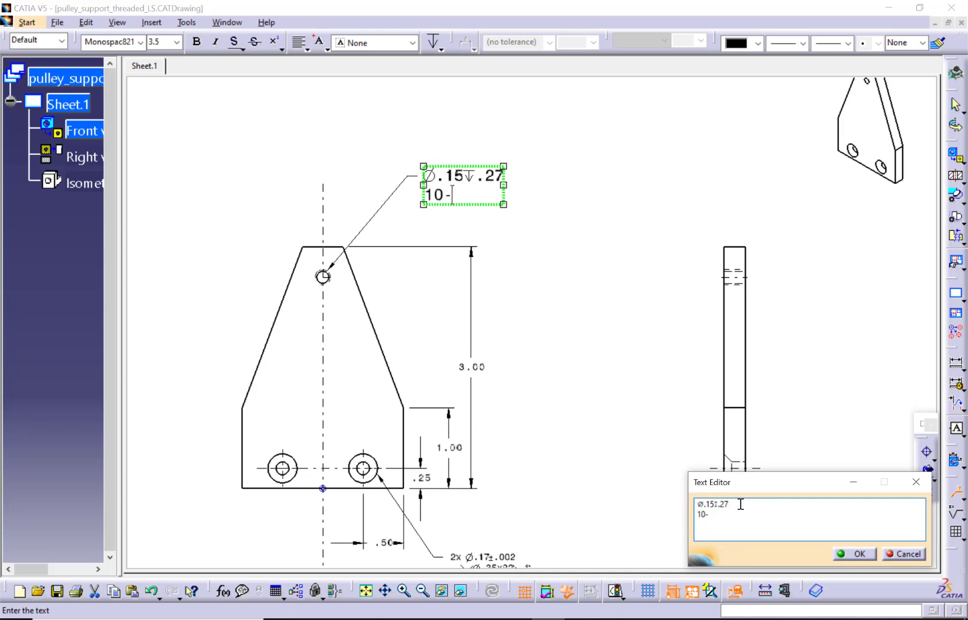
{"action": "type", "text": "20"}
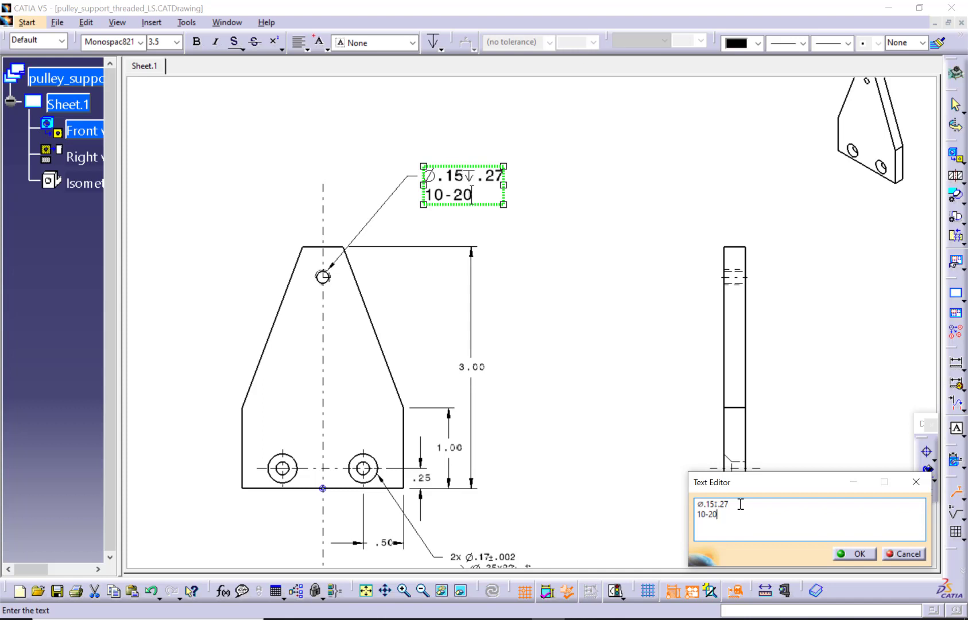
{"action": "type", "text": "UNC"}
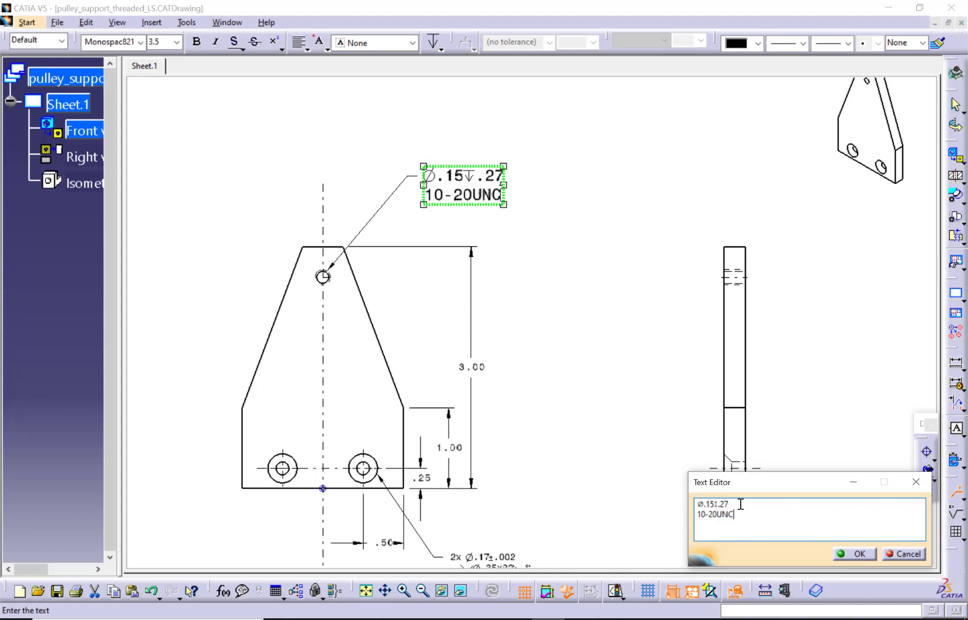
{"action": "type", "text": "-2"}
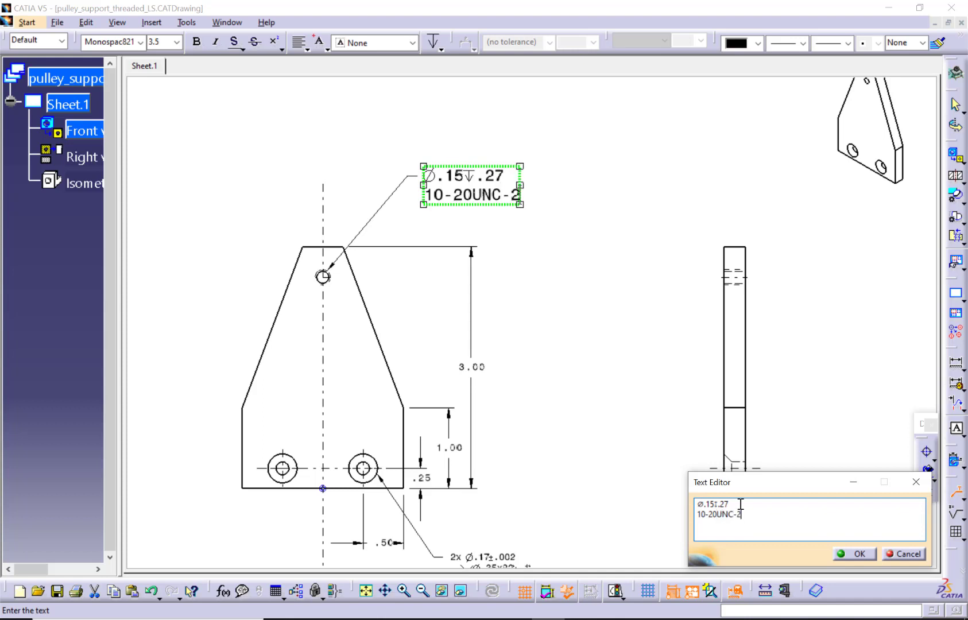
{"action": "type", "text": "B"}
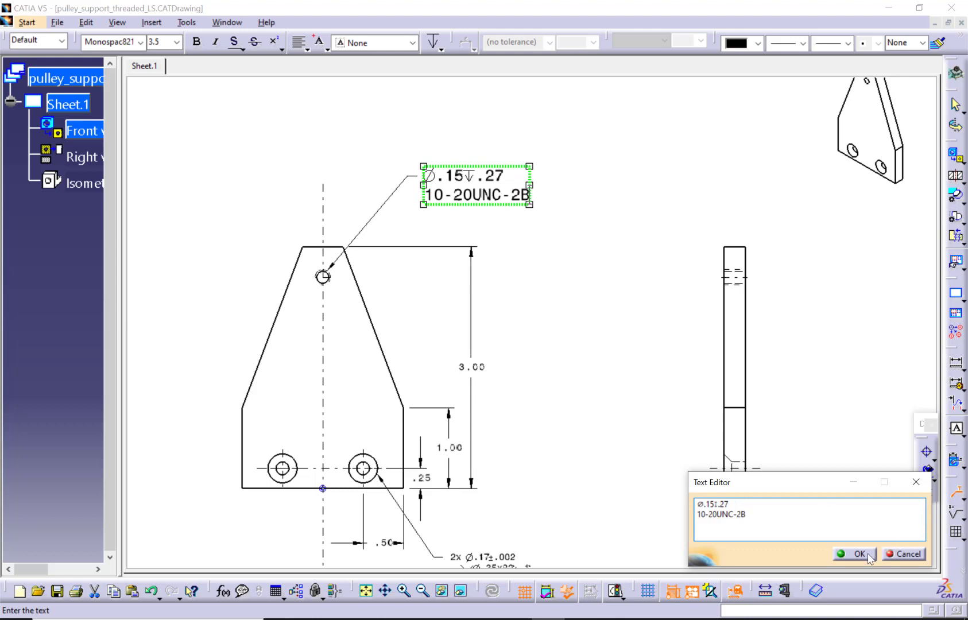
{"action": "left_click", "coordinate": [859, 553]}
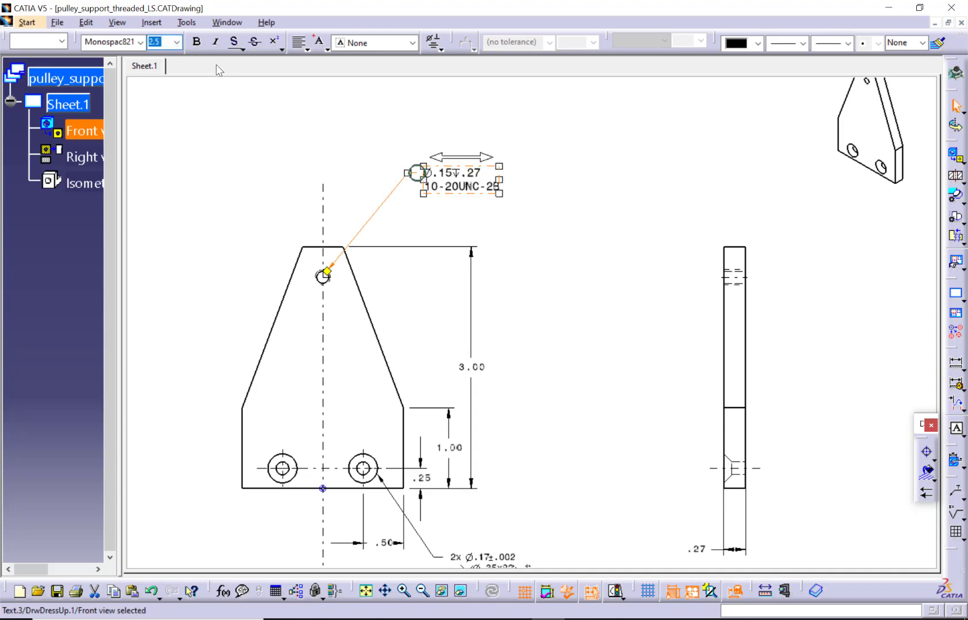
Step: Reduce the hole callout text size to 2.5 mm
{"action": "left_click", "coordinate": [177, 43]}
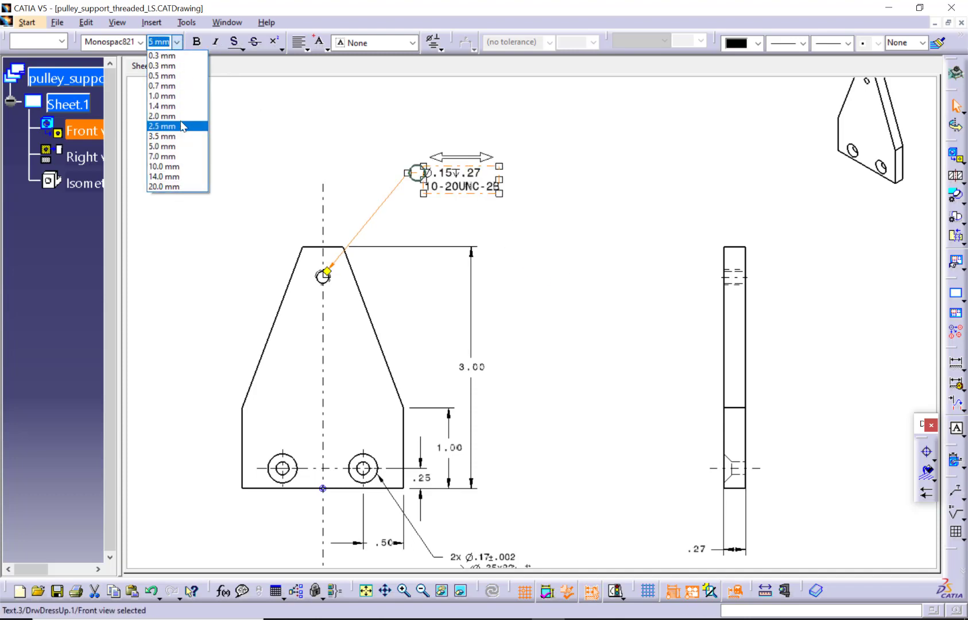
{"action": "left_click", "coordinate": [162, 116]}
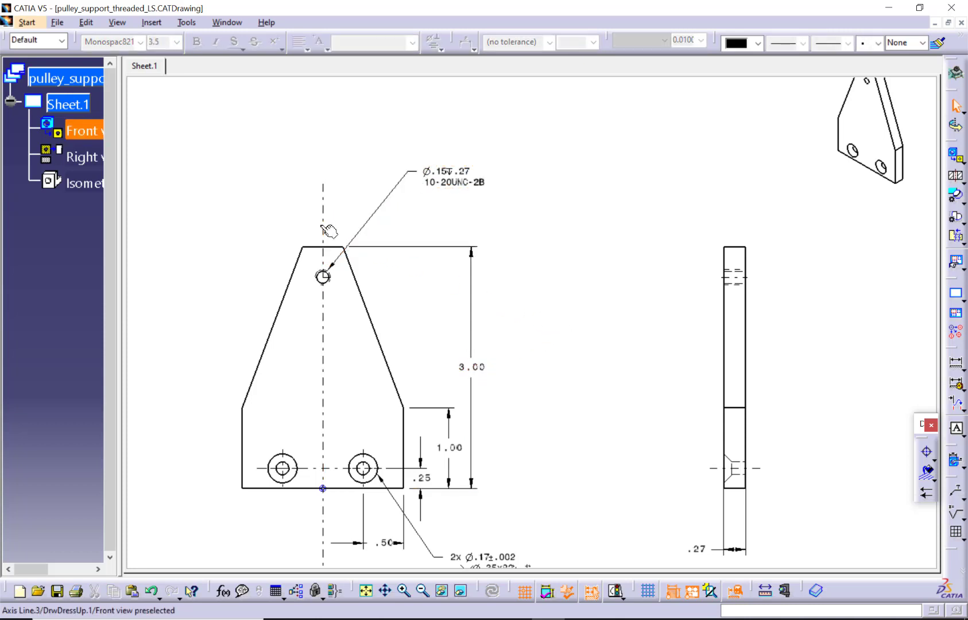
{"action": "left_click", "coordinate": [321, 229]}
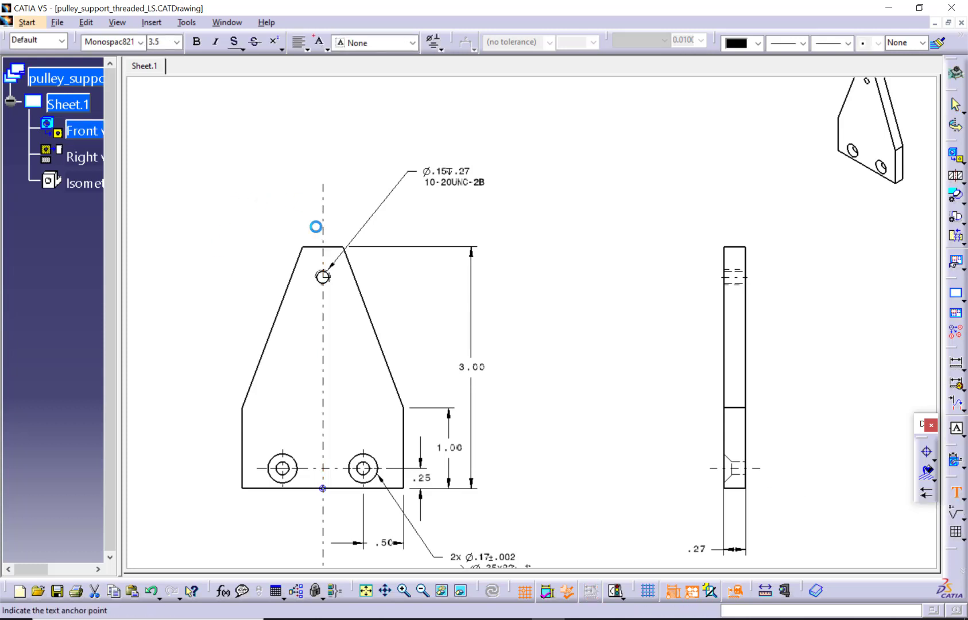
Step: Place a symmetry symbol note at the top end of the front view's centre line
{"action": "left_click", "coordinate": [324, 232]}
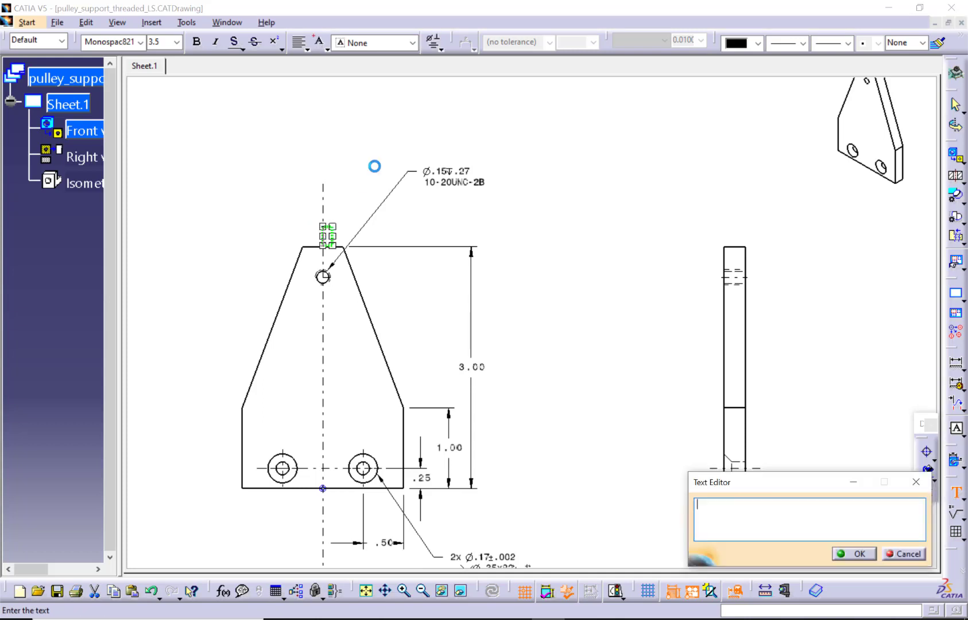
{"action": "left_click", "coordinate": [434, 42]}
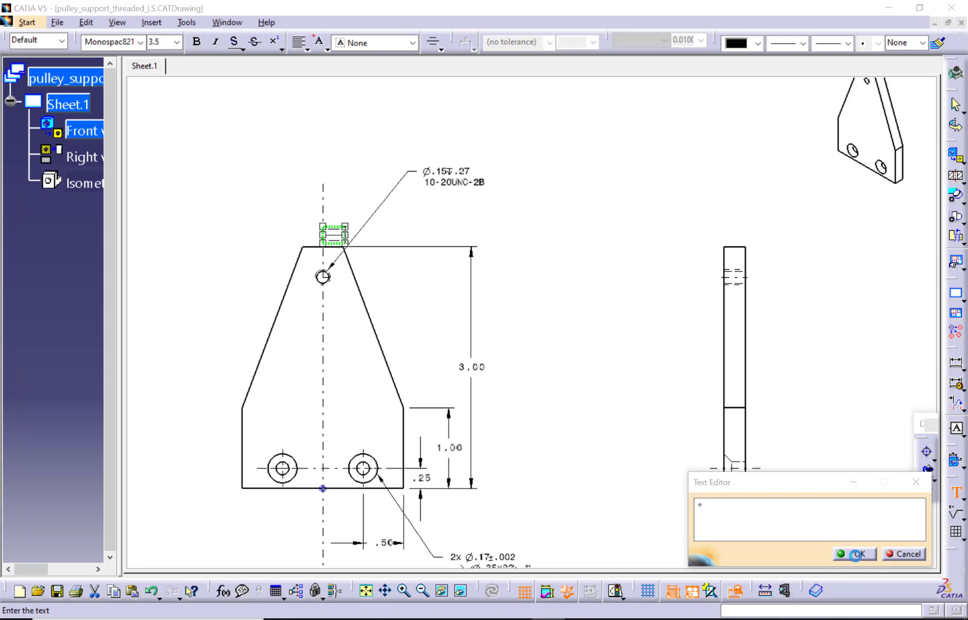
{"action": "left_click", "coordinate": [860, 554]}
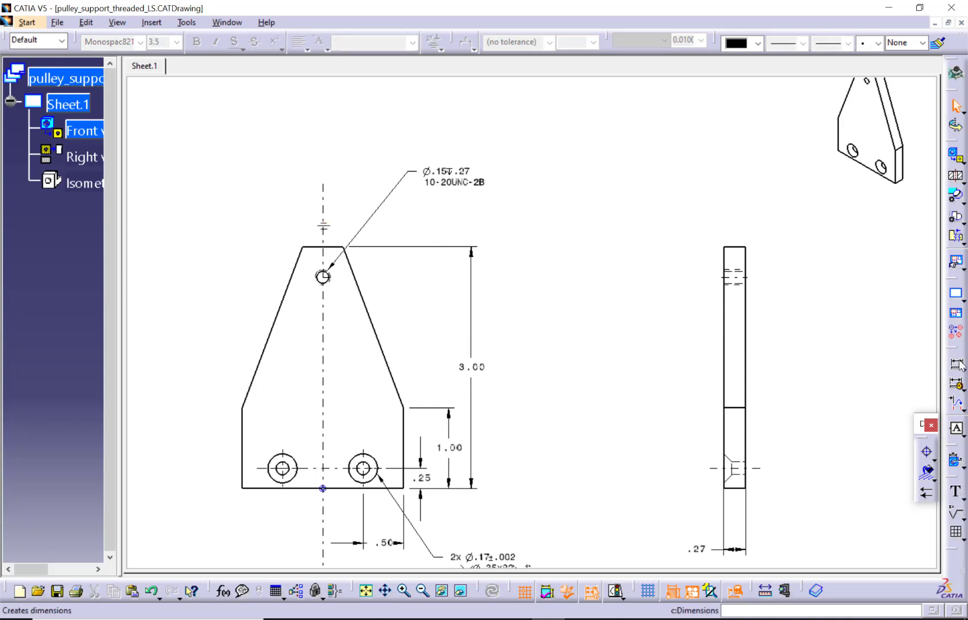
Step: Dimension from the centre line to the top corner, showing the value in decimal inches
{"action": "left_click", "coordinate": [324, 235]}
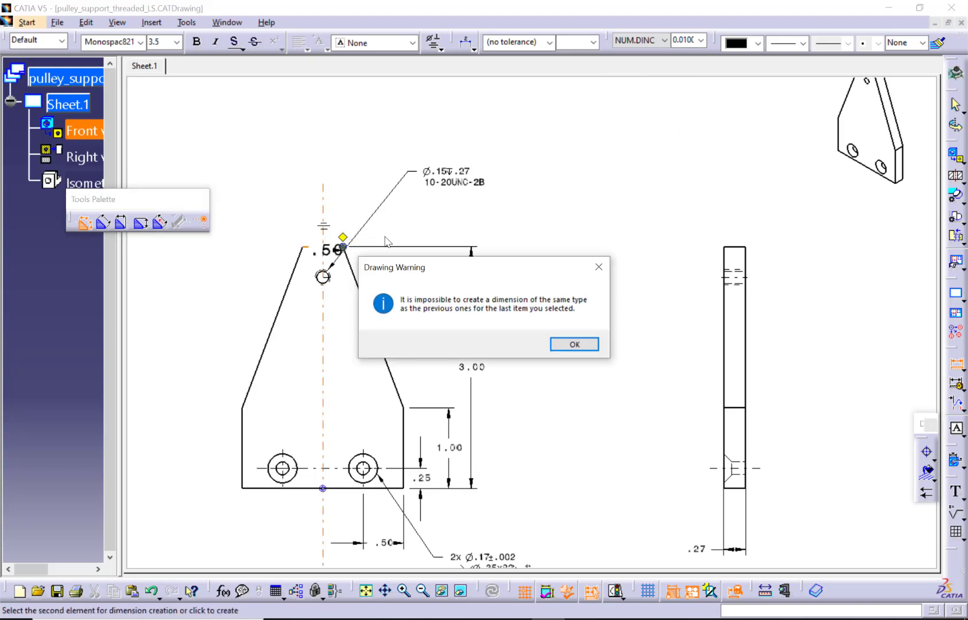
{"action": "left_click", "coordinate": [573, 344]}
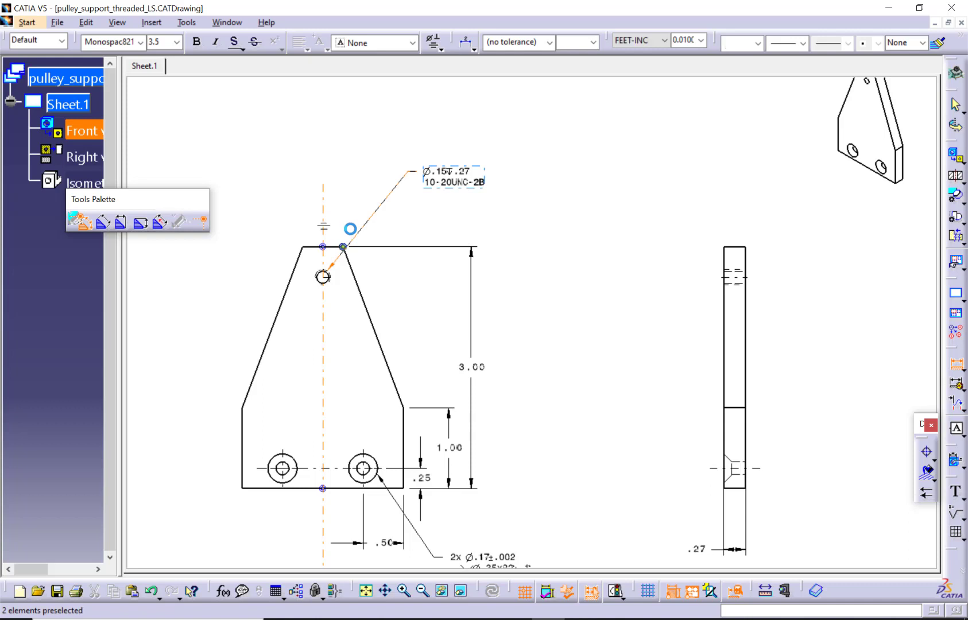
{"action": "left_click", "coordinate": [663, 40]}
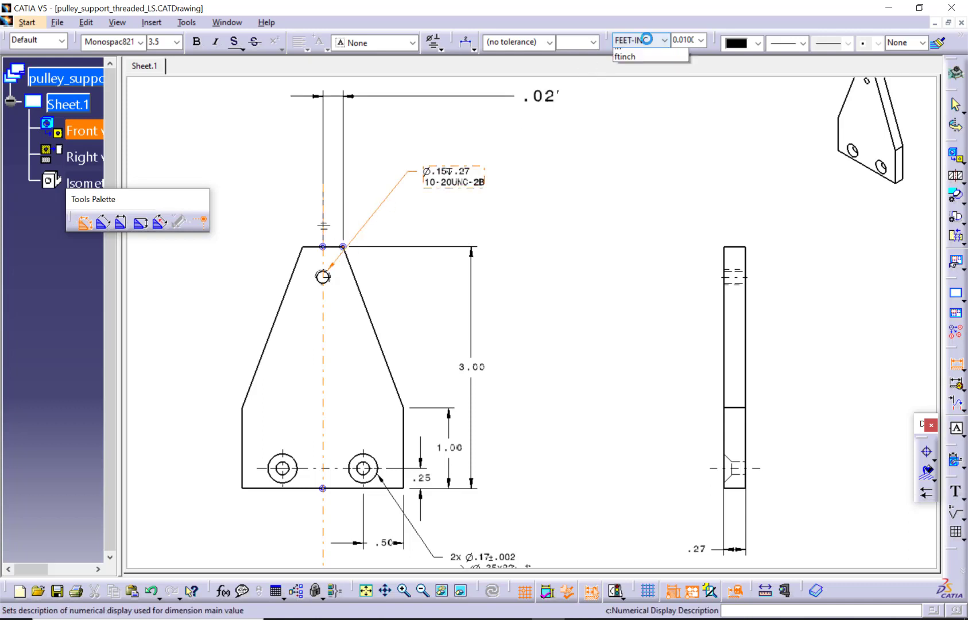
{"action": "left_click", "coordinate": [639, 55]}
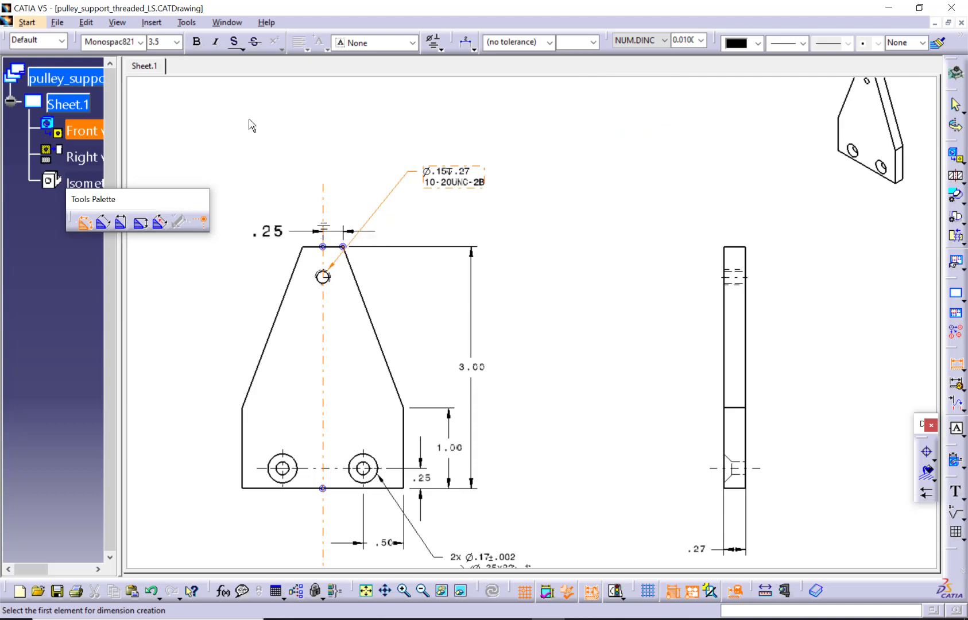
Step: Place the .25 dimension above the part and finish it
{"action": "left_click", "coordinate": [342, 247]}
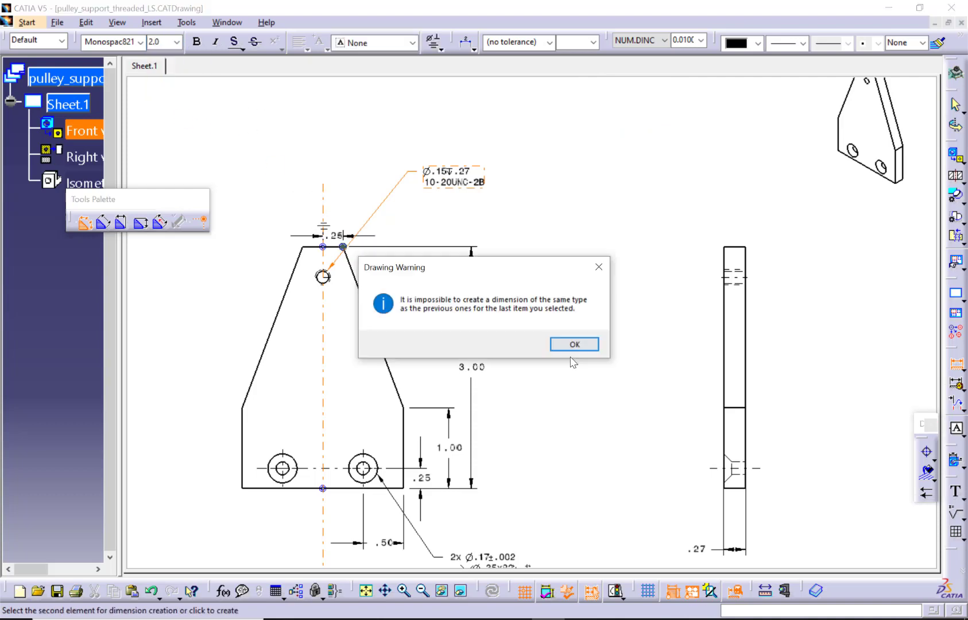
{"action": "left_click", "coordinate": [573, 345]}
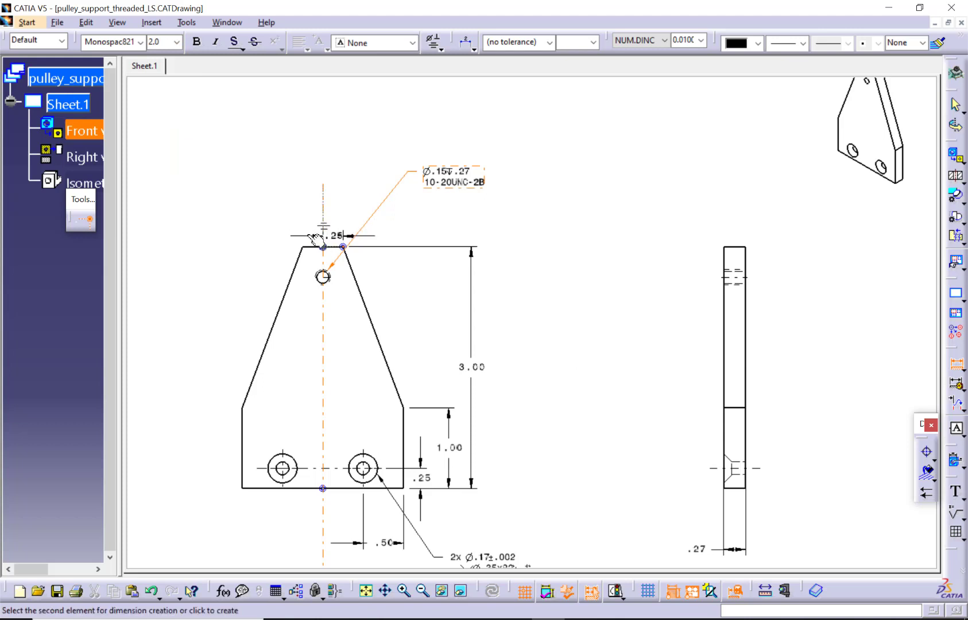
{"action": "left_click", "coordinate": [333, 235]}
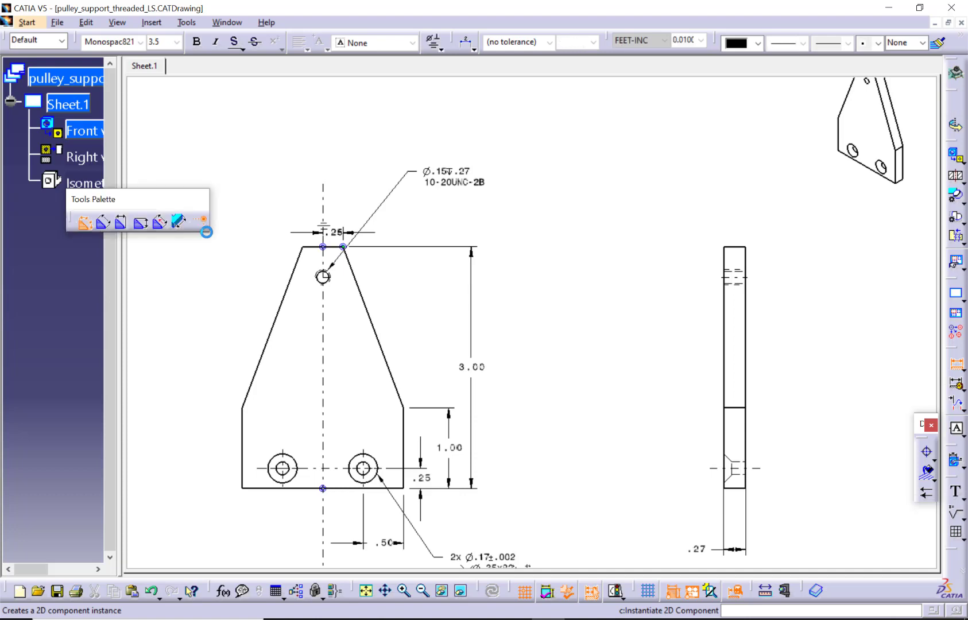
{"action": "mouse_move", "coordinate": [337, 248]}
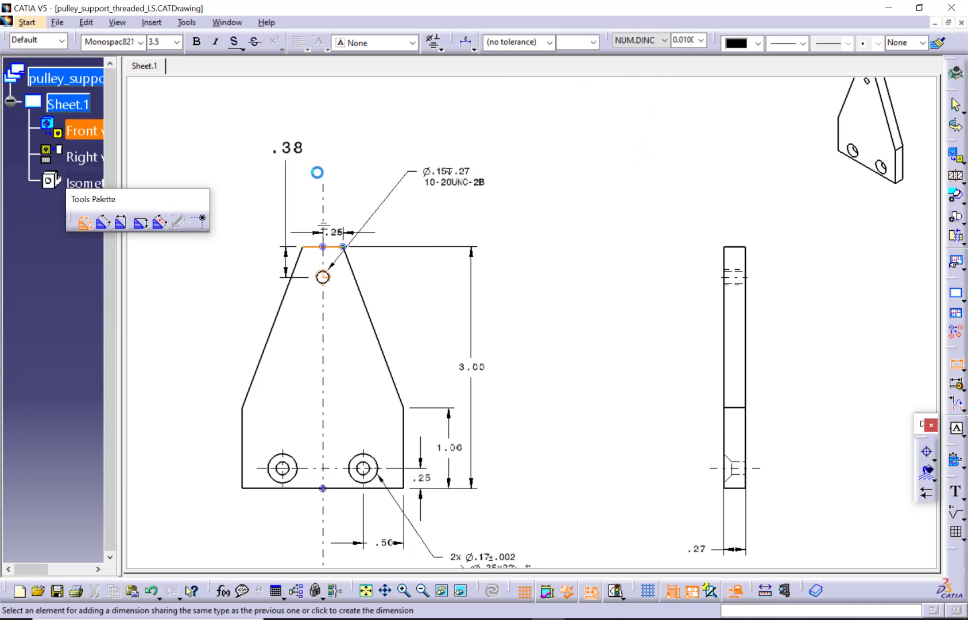
Step: Place the .38 vertical dimension beside the part at 2.0 mm text size
{"action": "left_click", "coordinate": [175, 43]}
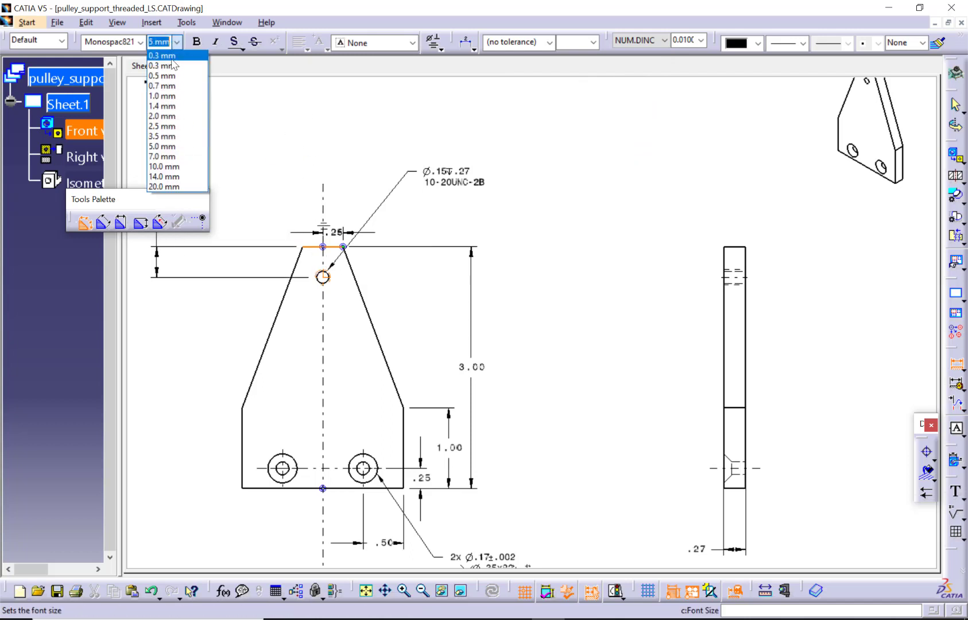
{"action": "left_click", "coordinate": [162, 116]}
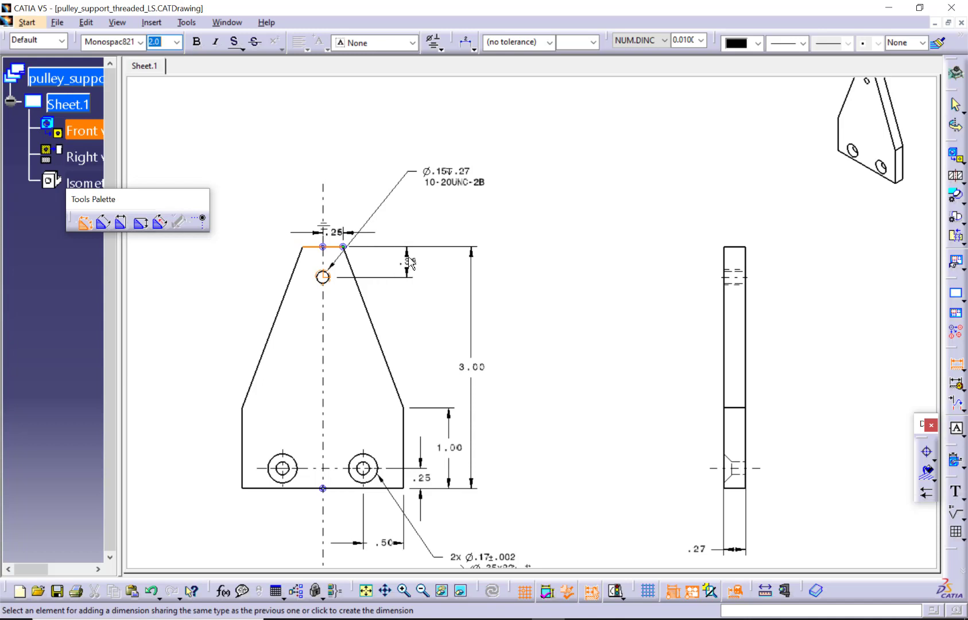
{"action": "left_click", "coordinate": [409, 258]}
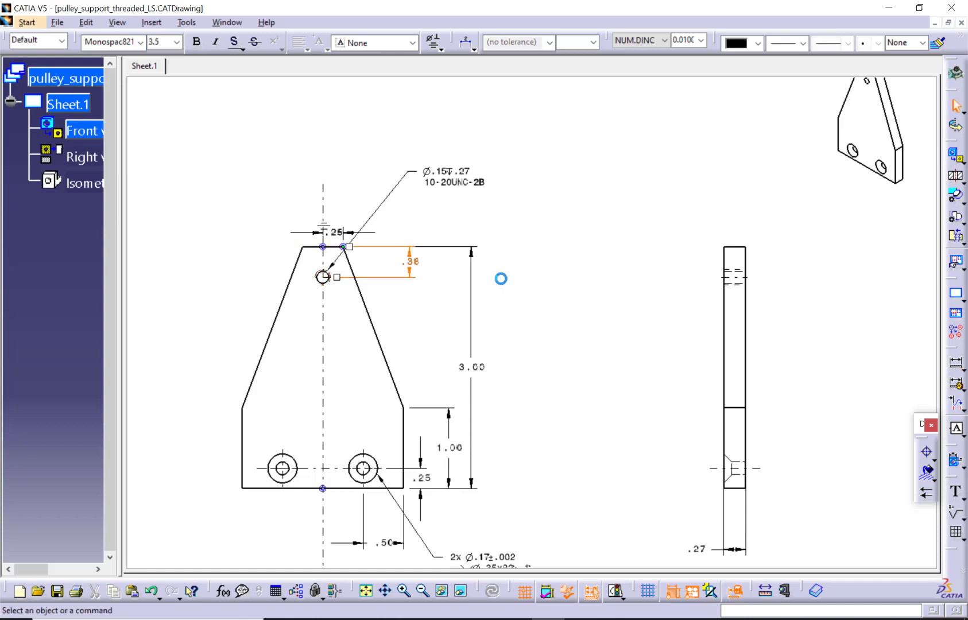
{"action": "left_click", "coordinate": [562, 396]}
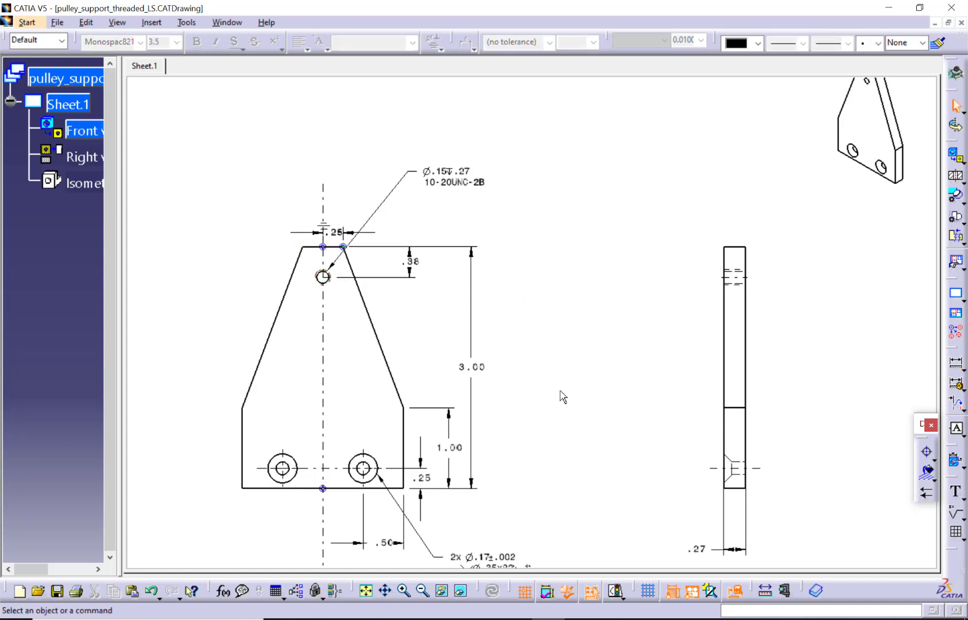
{"action": "mouse_move", "coordinate": [561, 421]}
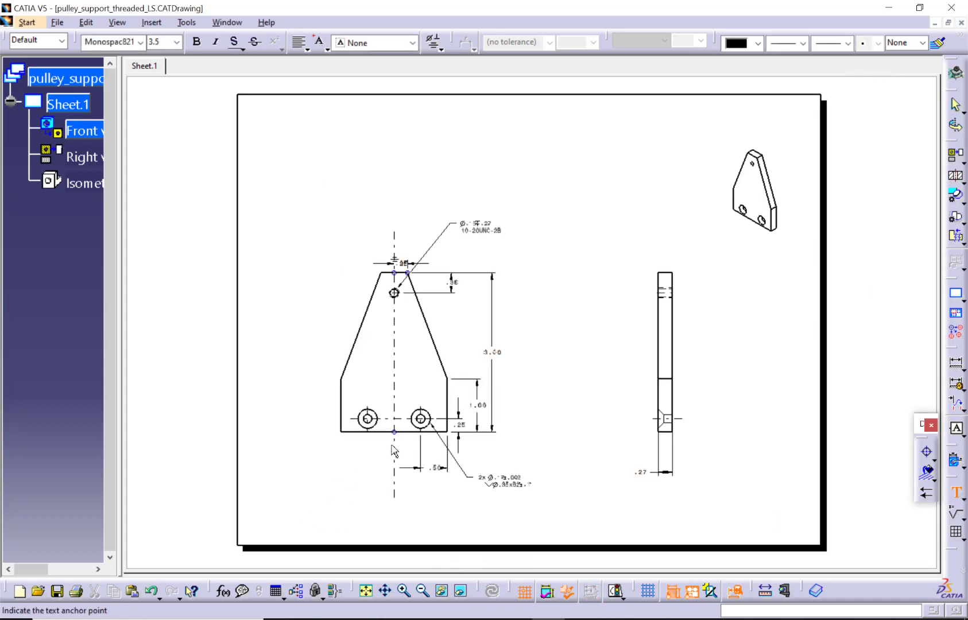
Step: Place a symmetry symbol note below the part on the centre line
{"action": "left_click", "coordinate": [394, 448]}
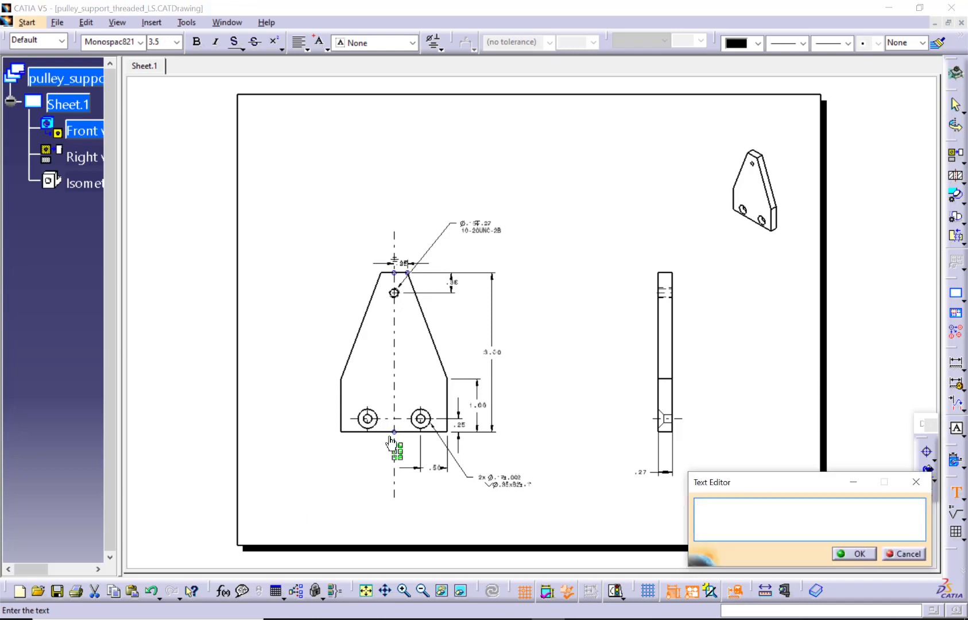
{"action": "left_click", "coordinate": [434, 43]}
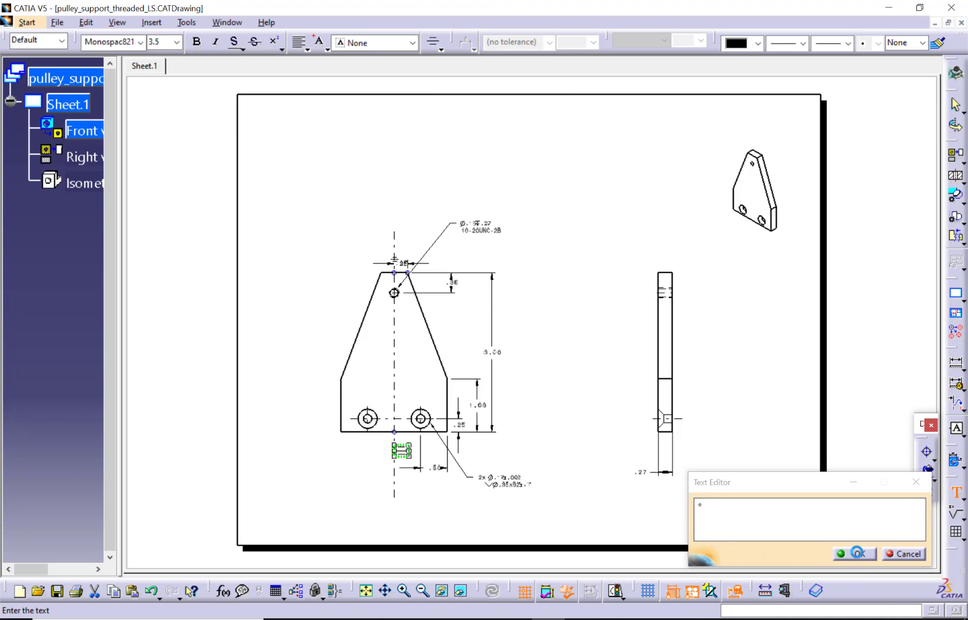
{"action": "left_click", "coordinate": [854, 554]}
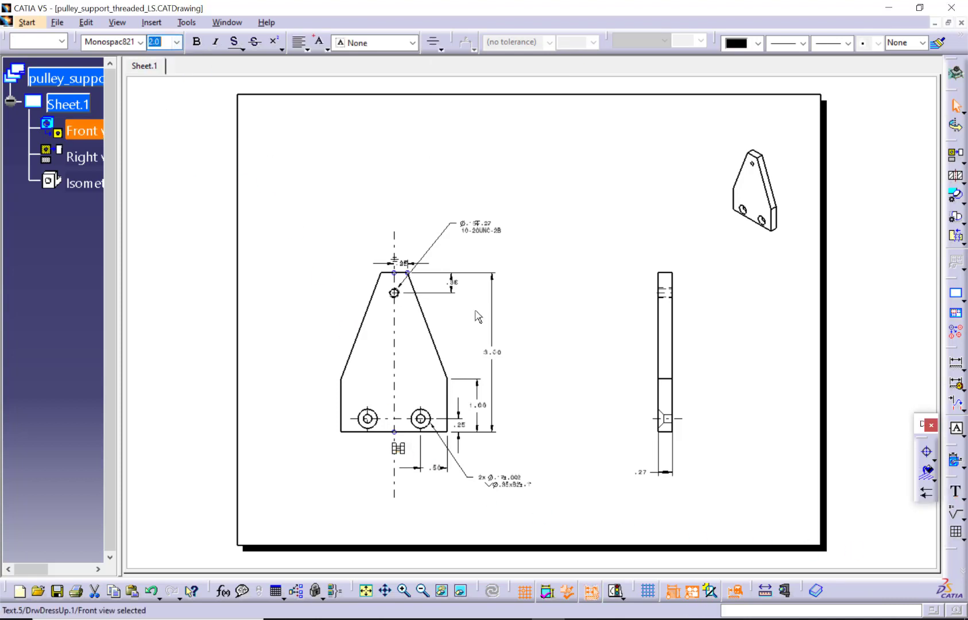
Step: Select and adjust the vertical centre line beneath the new symbol
{"action": "key", "text": "shift"}
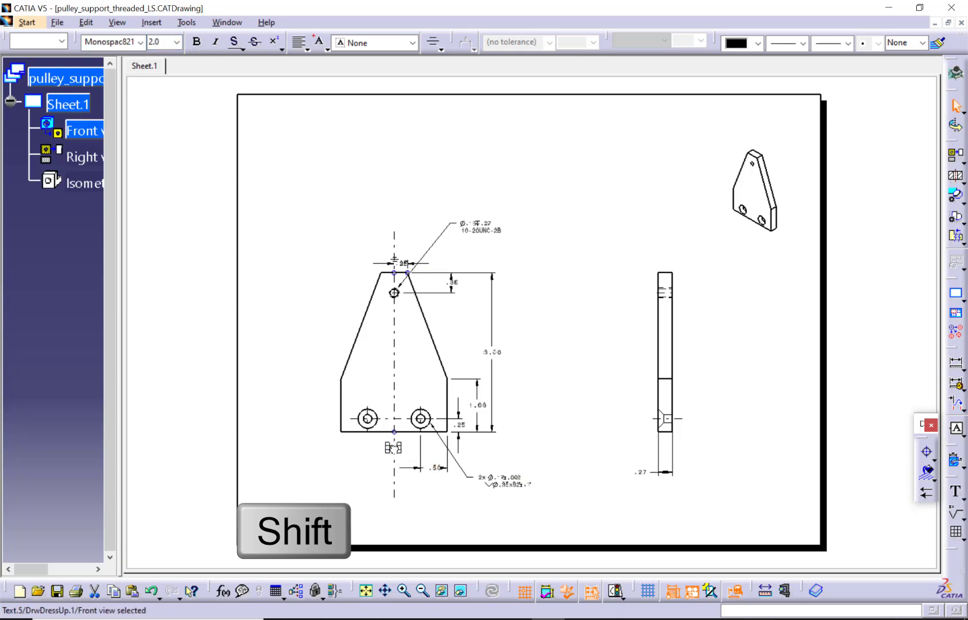
{"action": "mouse_move", "coordinate": [395, 501]}
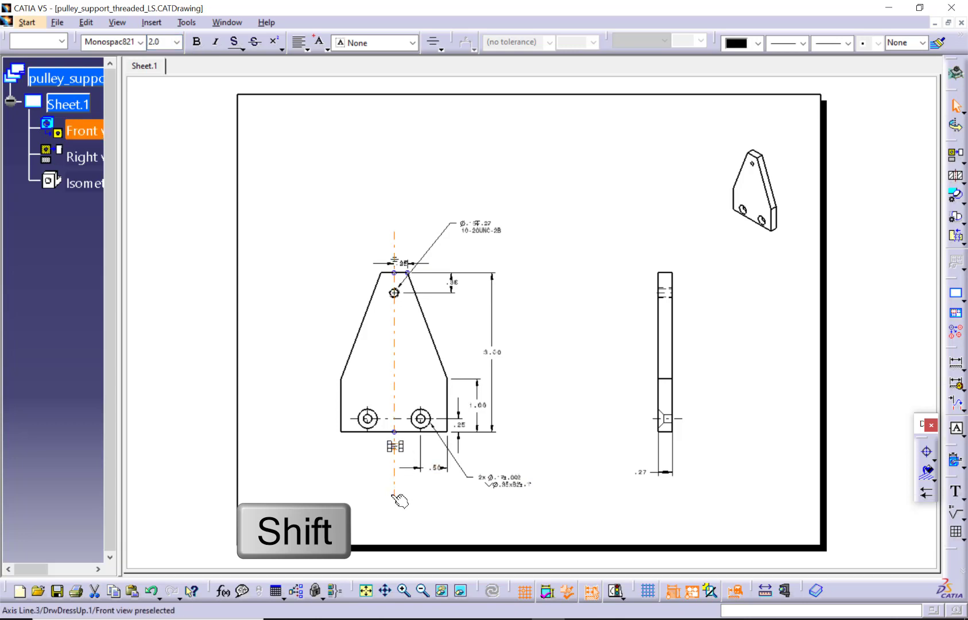
{"action": "left_click", "coordinate": [394, 503]}
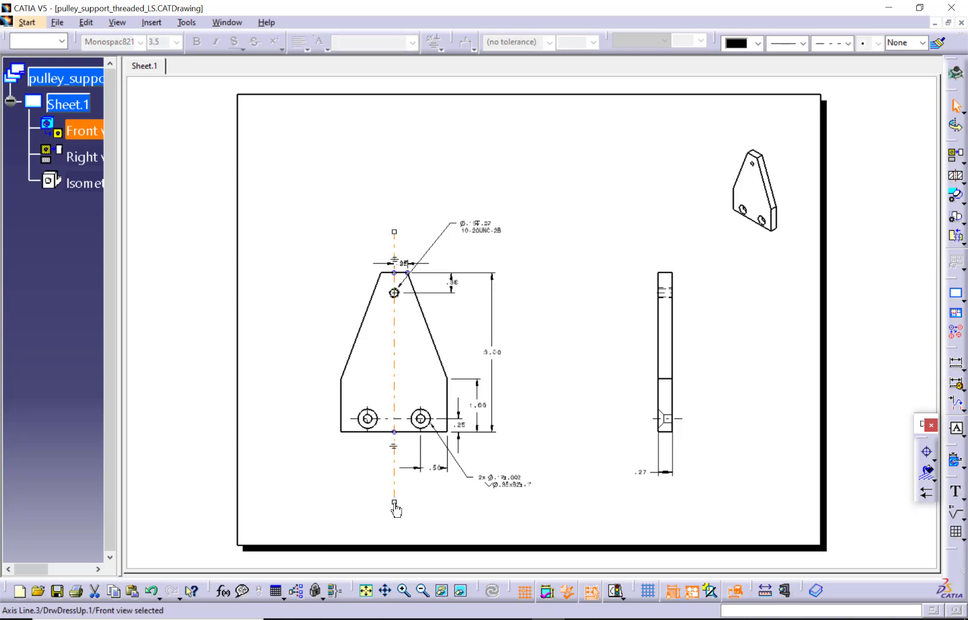
{"action": "key", "text": "ctrl"}
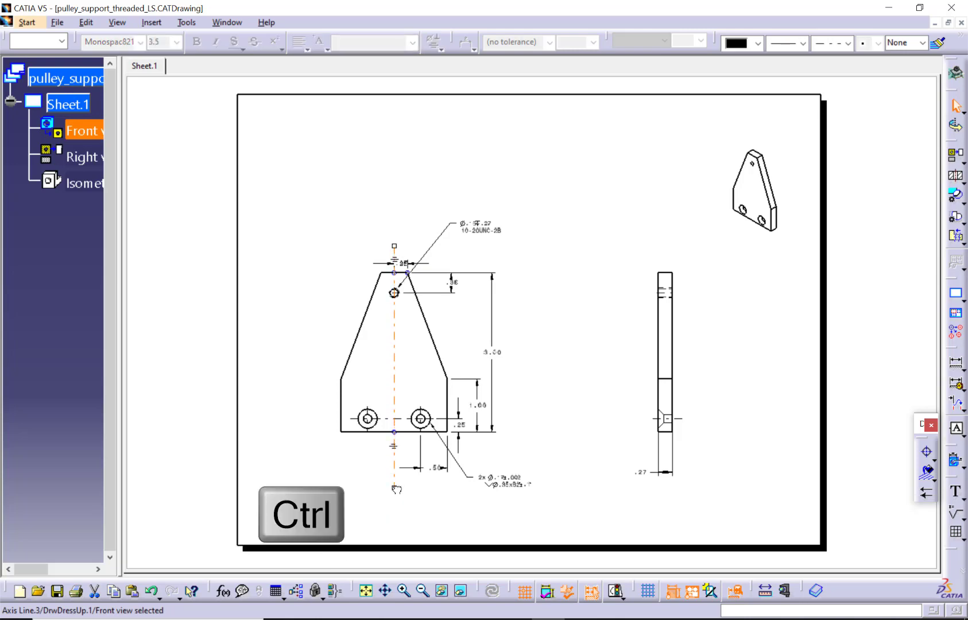
{"action": "left_click", "coordinate": [392, 464]}
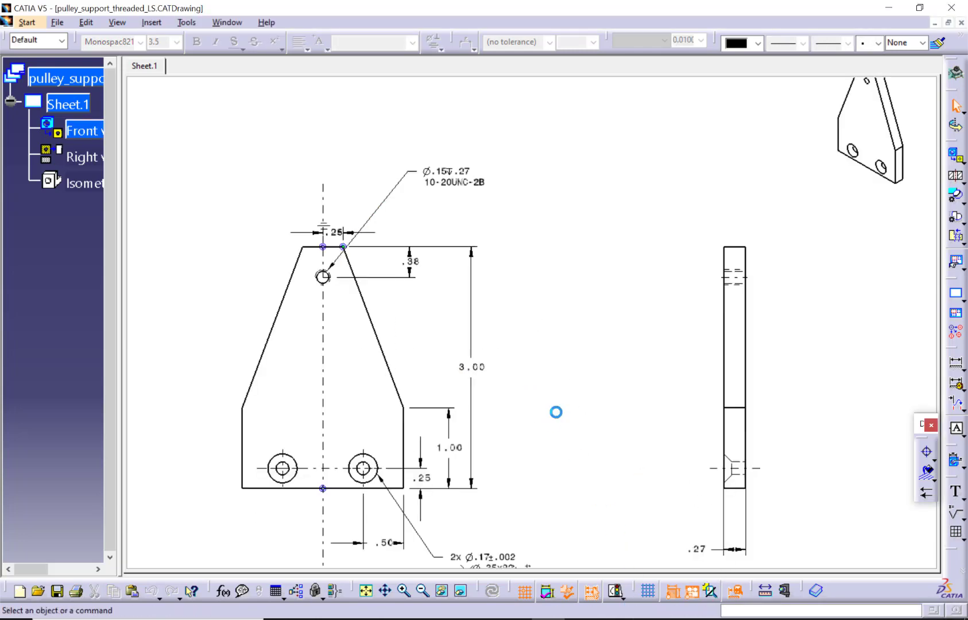
Step: Print the drawing to a PDF named pulley_support_threaded_LS in the class participation folder
{"action": "left_click", "coordinate": [27, 22]}
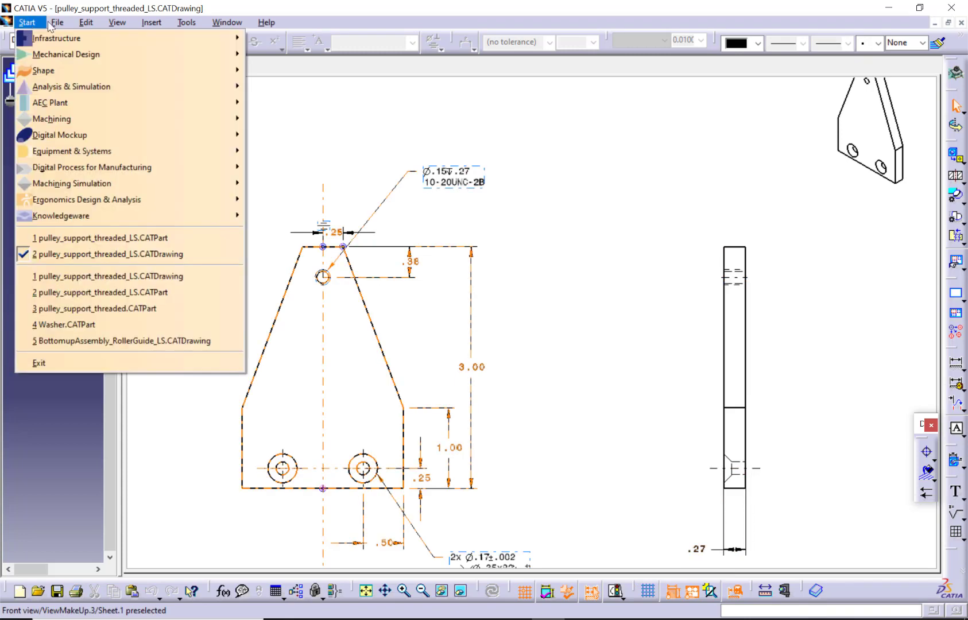
{"action": "left_click", "coordinate": [56, 22]}
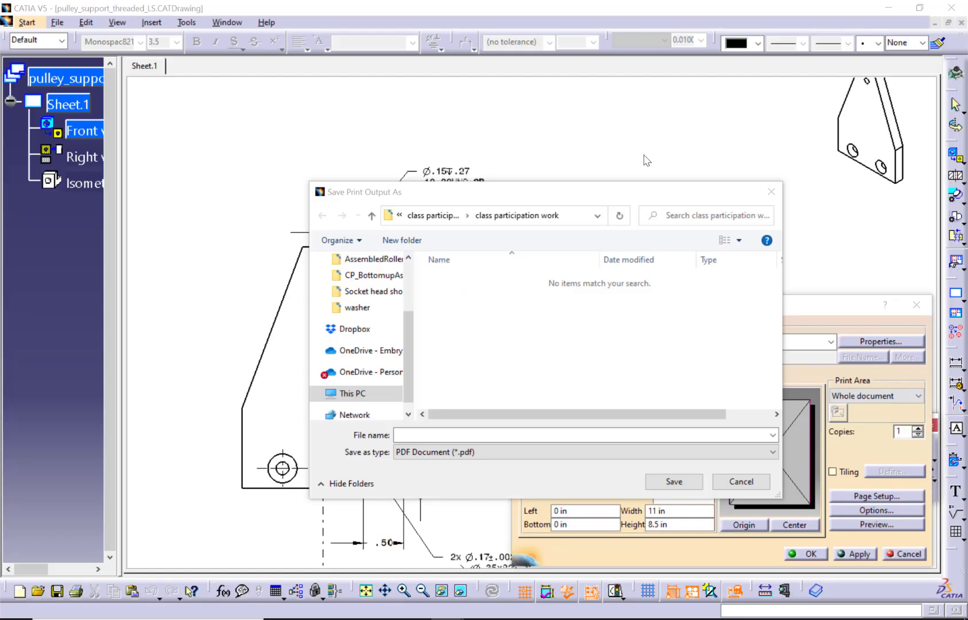
{"action": "type", "text": "pulley_support_threaded_LS"}
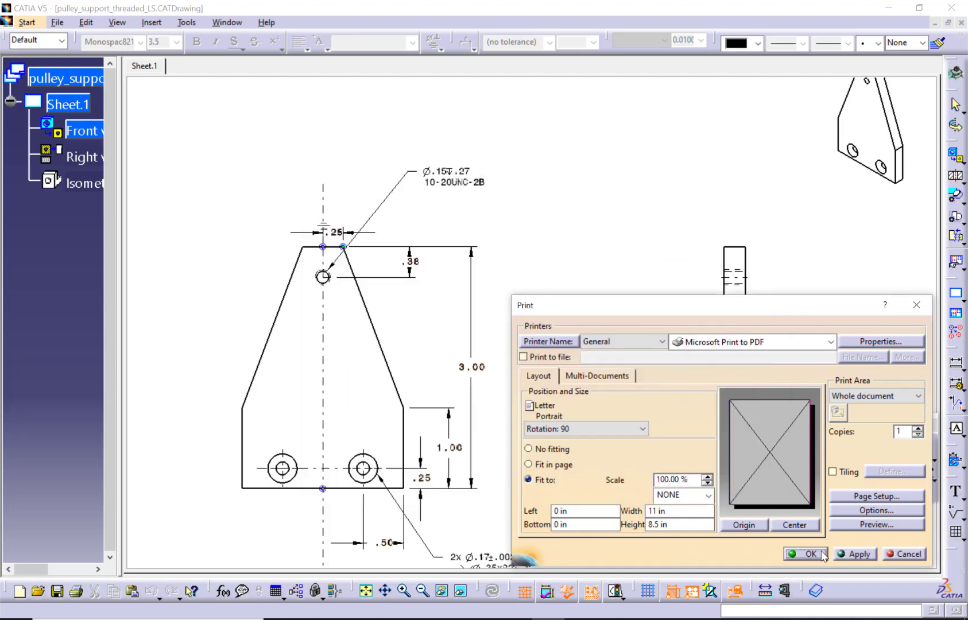
{"action": "left_click", "coordinate": [806, 554]}
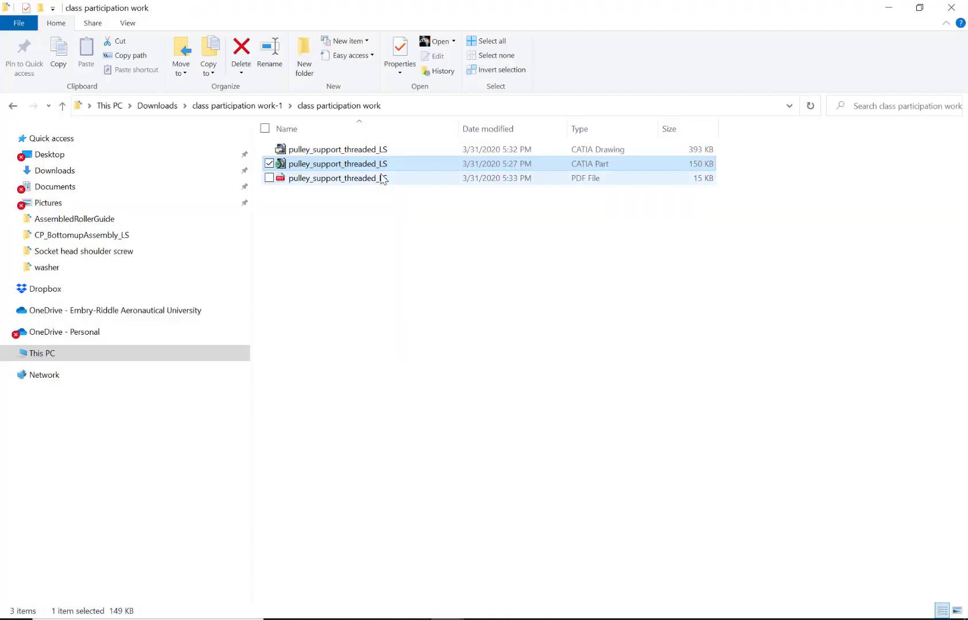
Step: Open the pulley_support_threaded_LS CATPart file from the class participation folder
{"action": "left_click", "coordinate": [383, 210]}
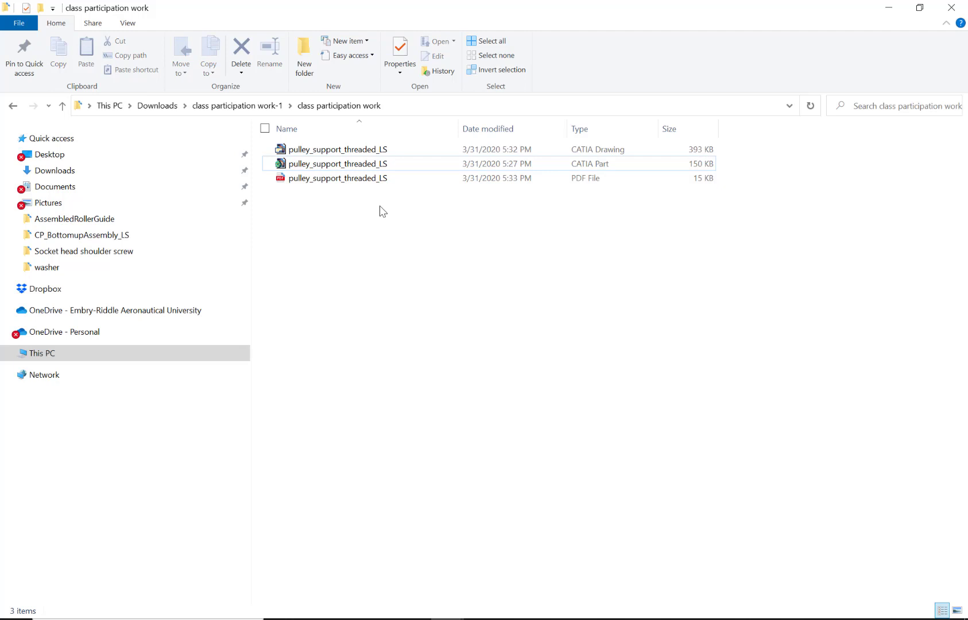
{"action": "mouse_move", "coordinate": [381, 210]}
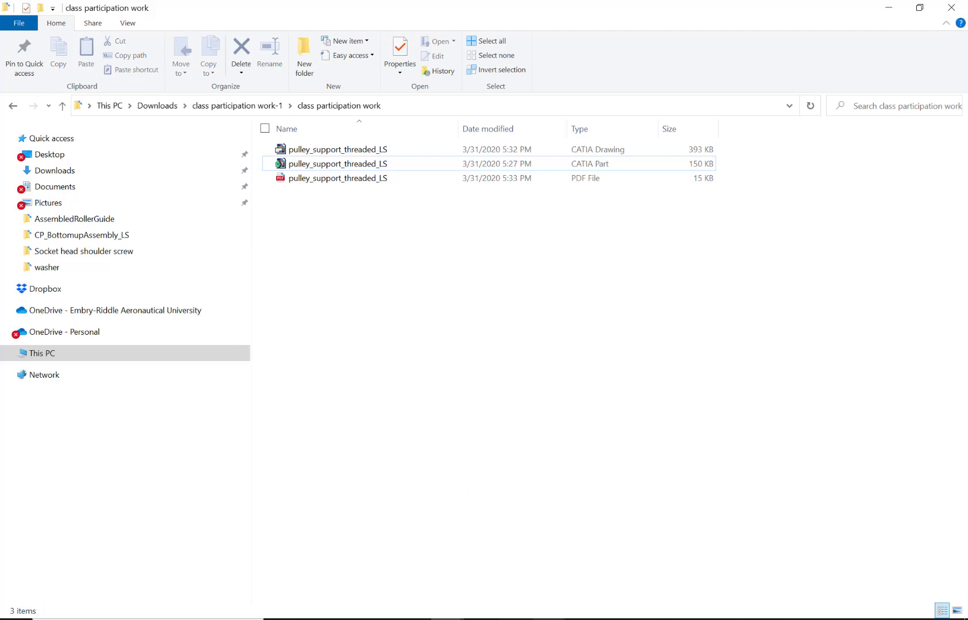
{"action": "double_click", "coordinate": [337, 164]}
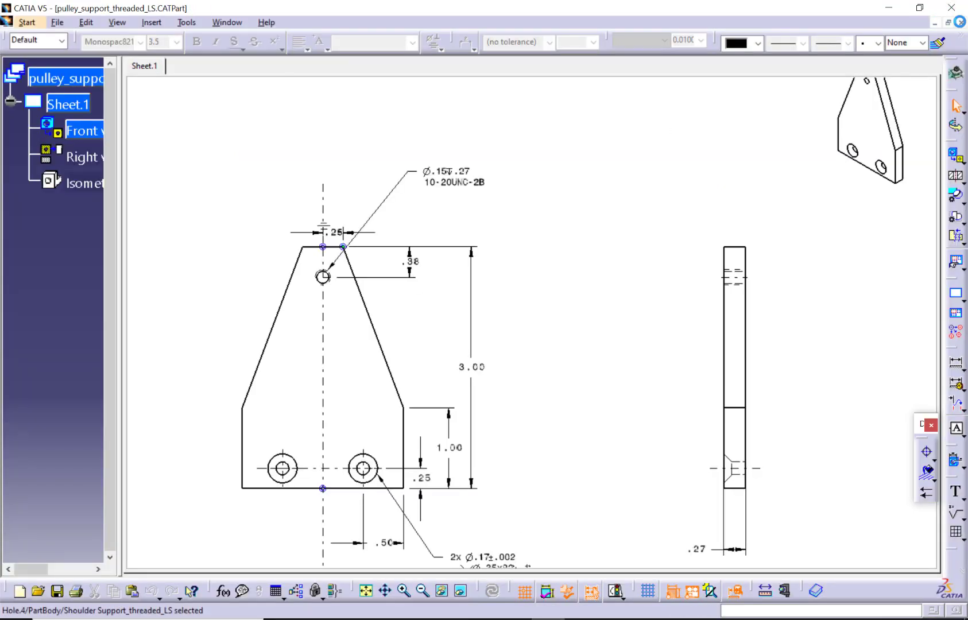